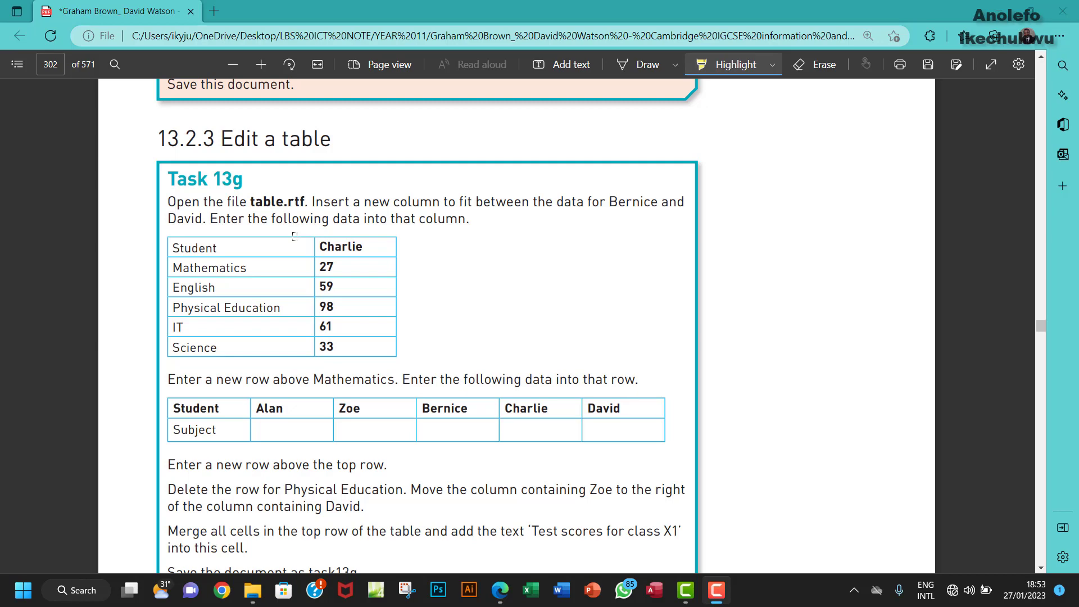
- Highlight the key words table.rtf, Bernice and David in the Task 13g text
{"action": "double_click", "coordinate": [267, 201]}
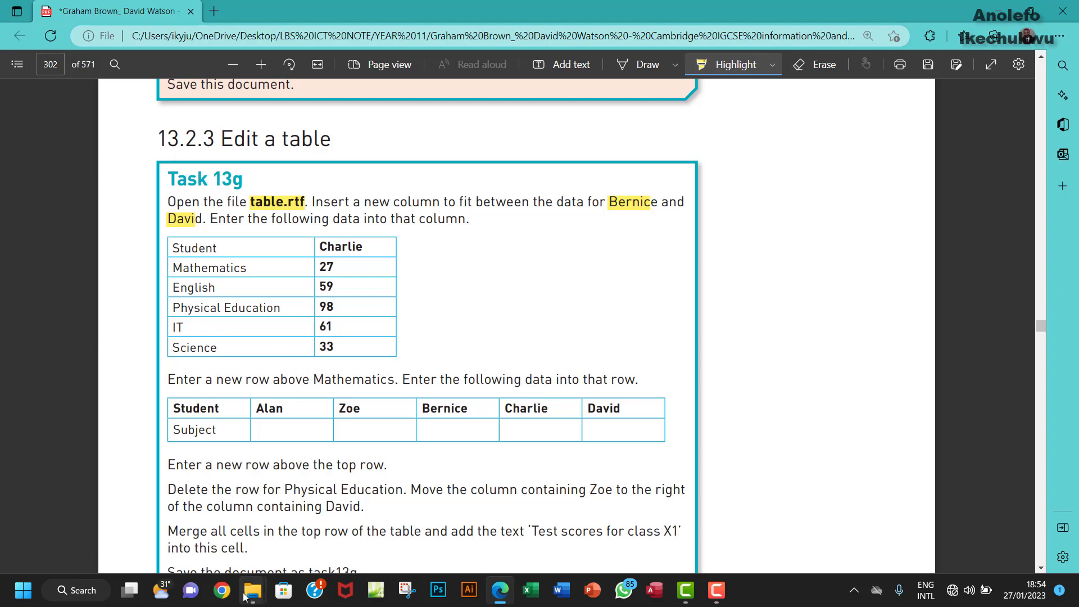
- Open table.rtf from the Chapter 13 folder so the score table shows in Word
{"action": "left_click", "coordinate": [252, 590]}
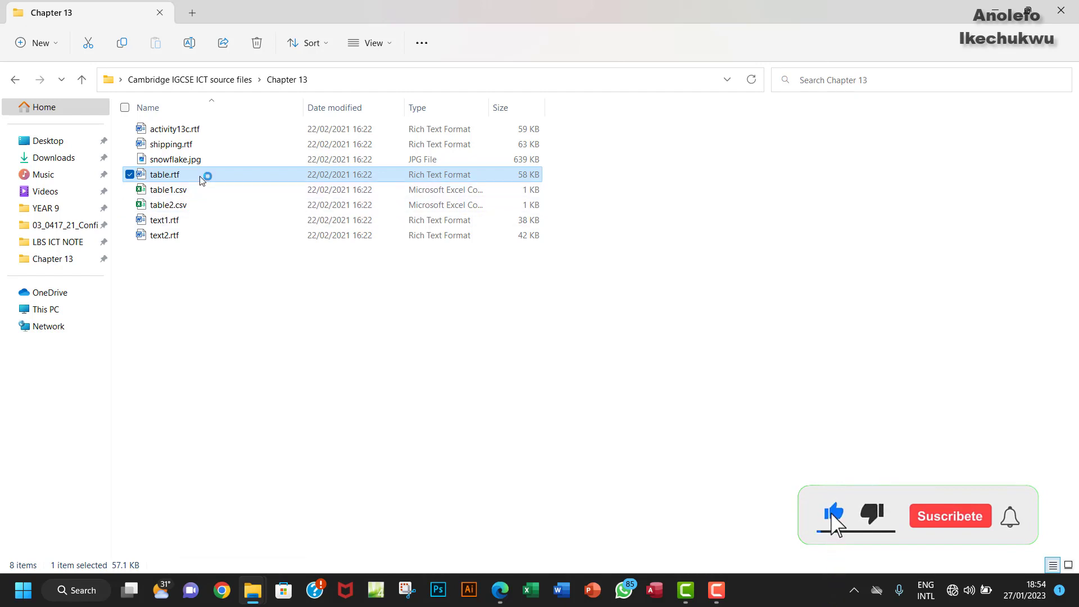
{"action": "double_click", "coordinate": [164, 174]}
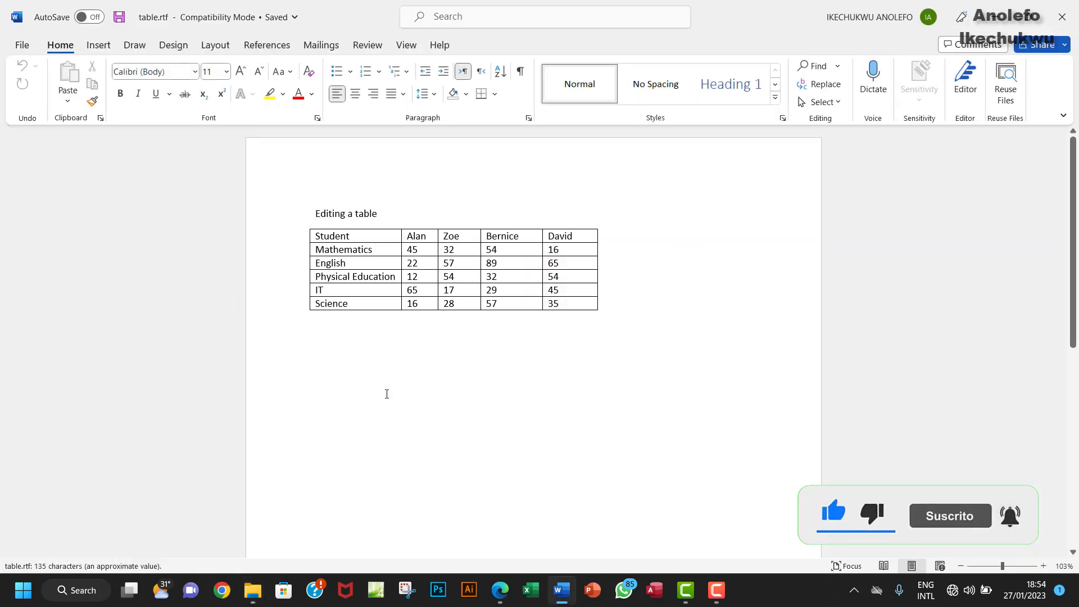
- Start Save As and browse to the Desktop Chapter 13 tasks folder
{"action": "left_click", "coordinate": [22, 45]}
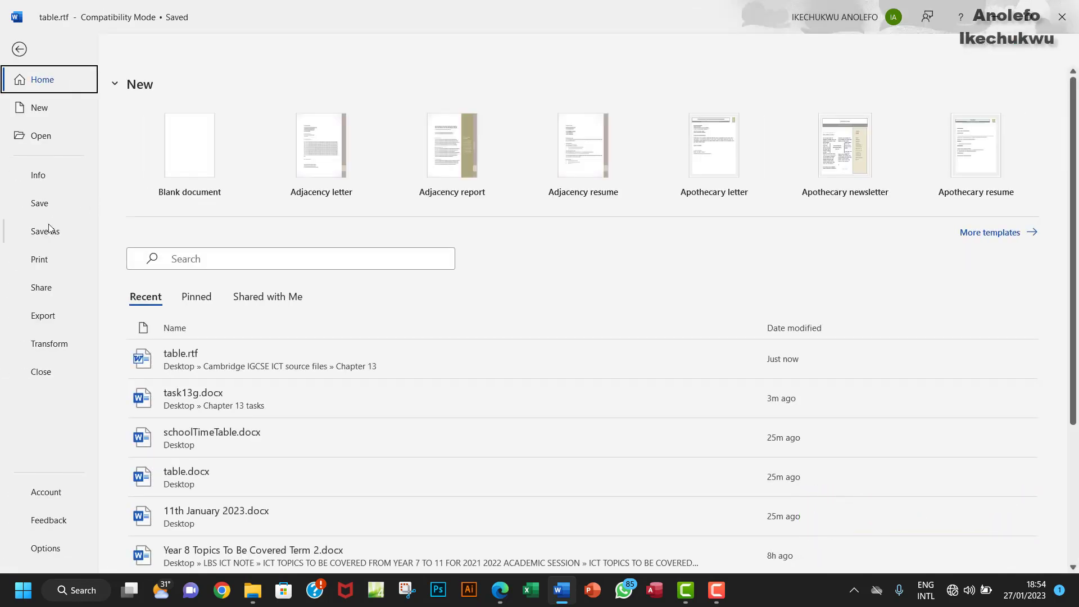
{"action": "left_click", "coordinate": [45, 230]}
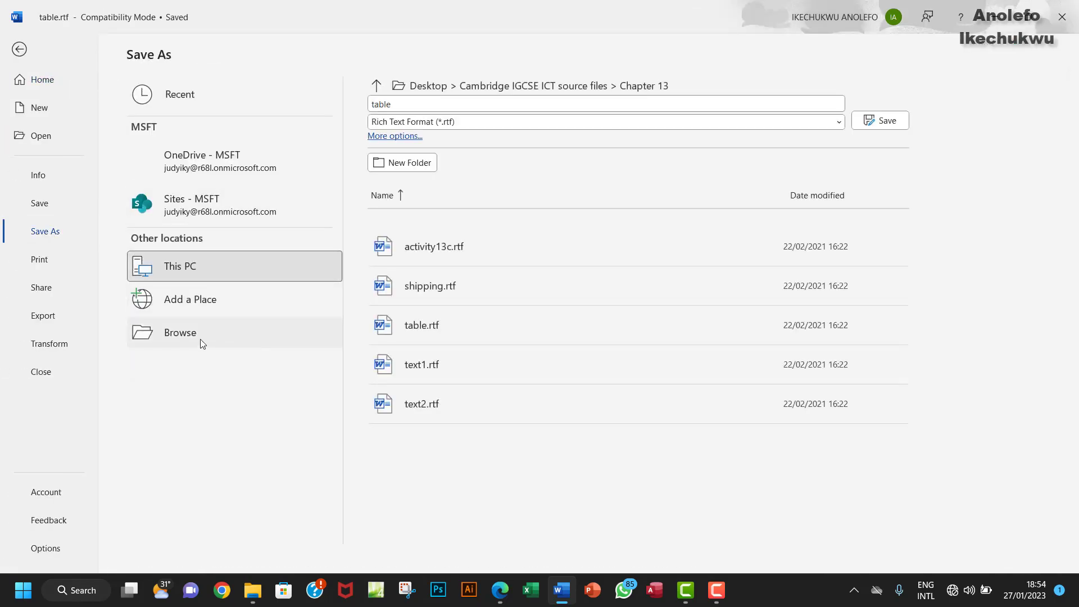
{"action": "left_click", "coordinate": [179, 333]}
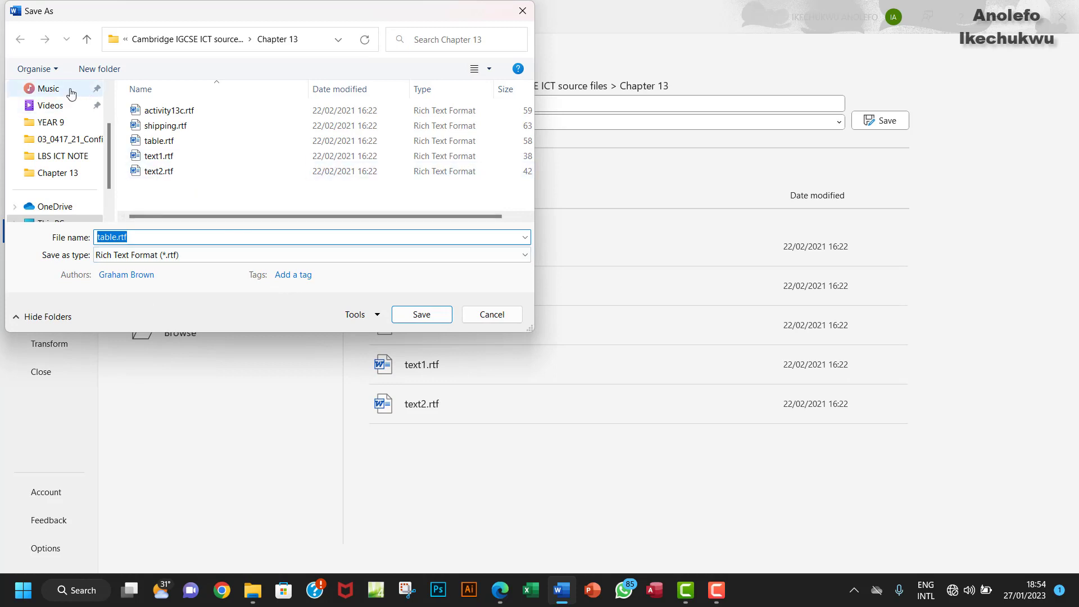
{"action": "scroll", "scroll_direction": "up", "scroll_amount": 3}
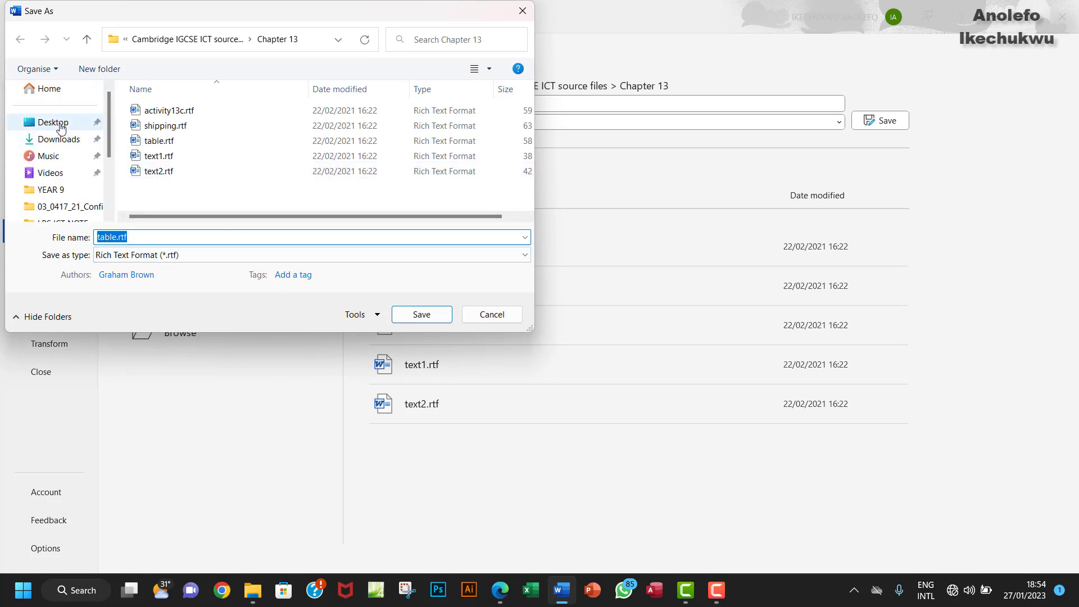
{"action": "left_click", "coordinate": [54, 121]}
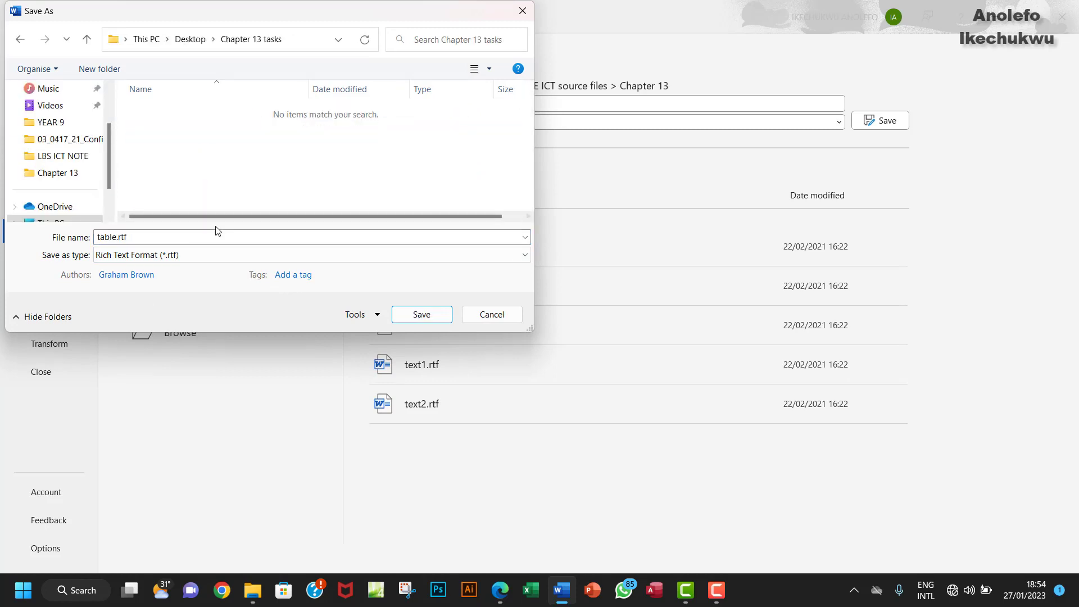
- Save the copy as a Word Document named task13g, accepting the newest file format
{"action": "left_click", "coordinate": [311, 255]}
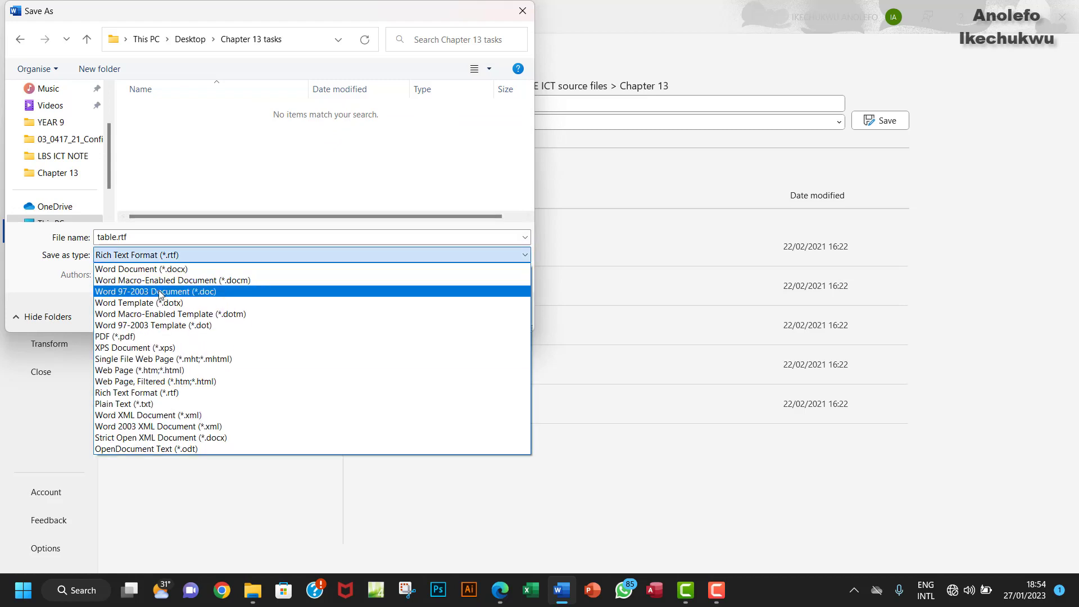
{"action": "left_click", "coordinate": [142, 268]}
{"action": "type", "text": "task"}
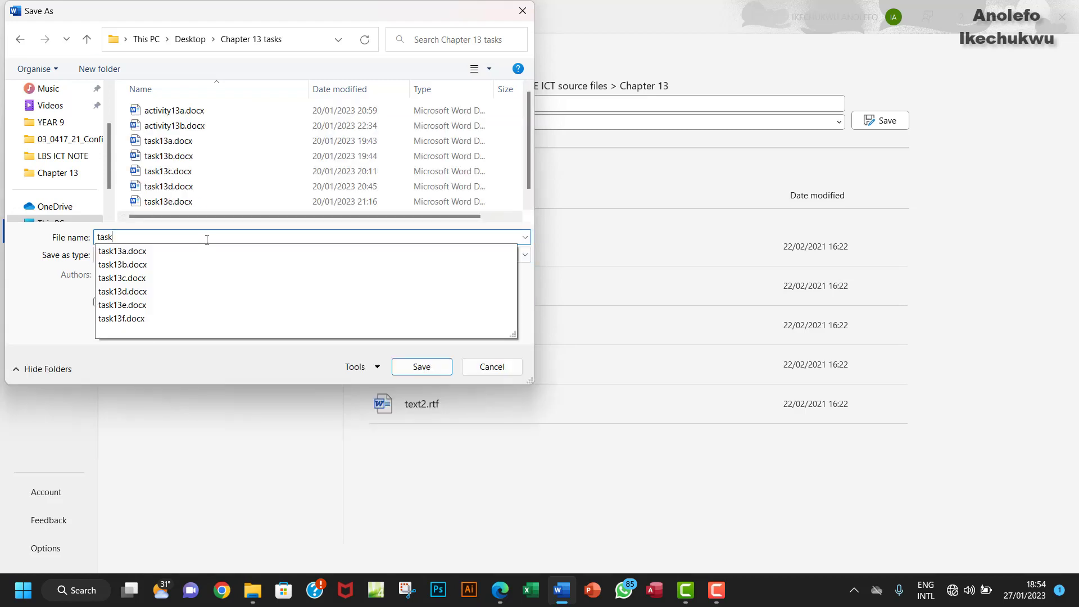
{"action": "type", "text": "13g"}
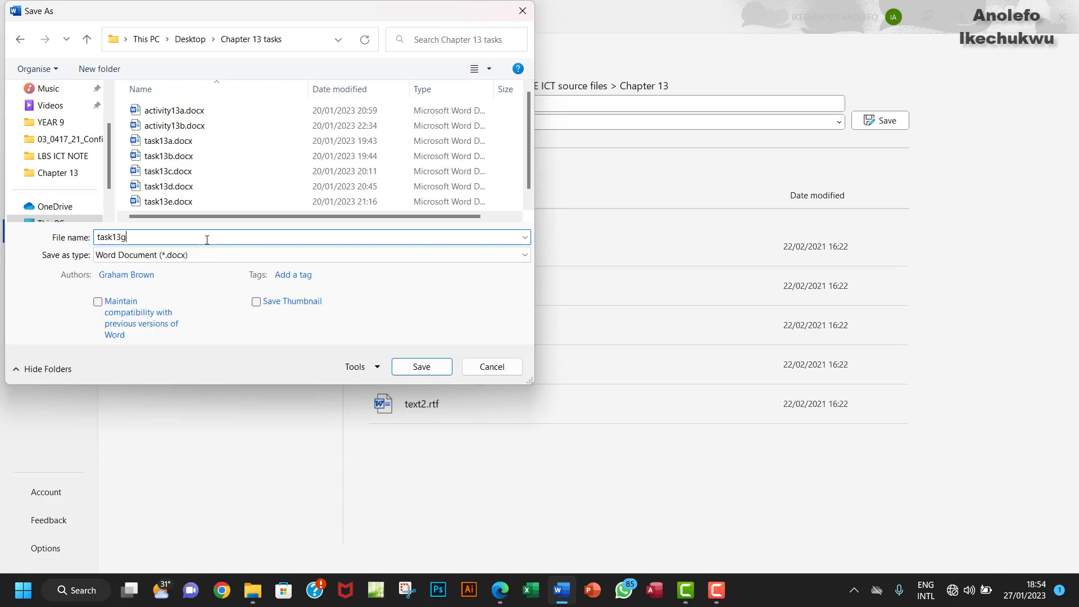
{"action": "left_click", "coordinate": [420, 367]}
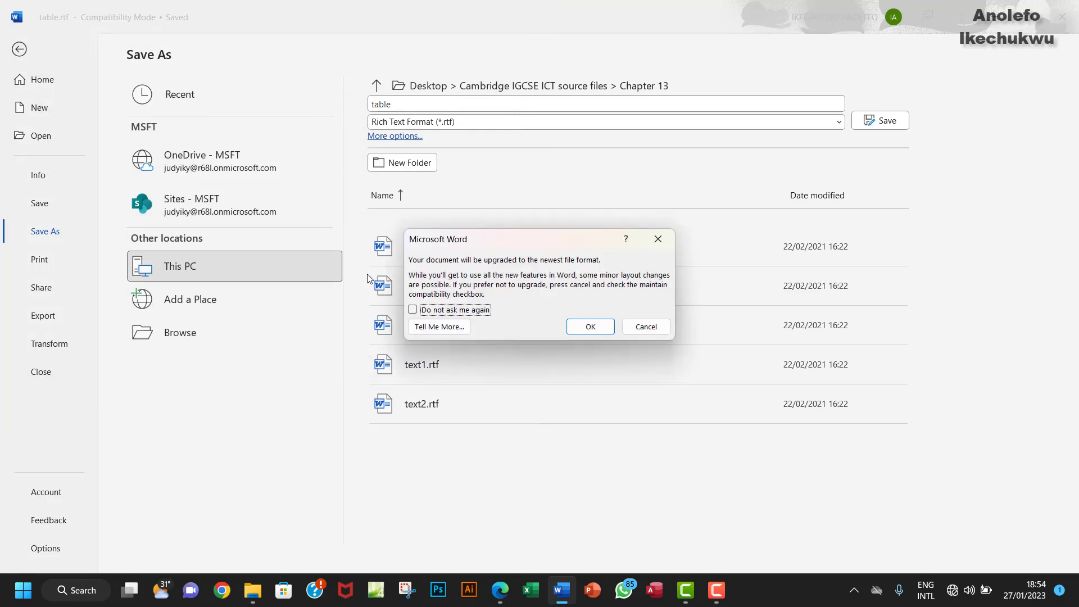
{"action": "left_click", "coordinate": [588, 326]}
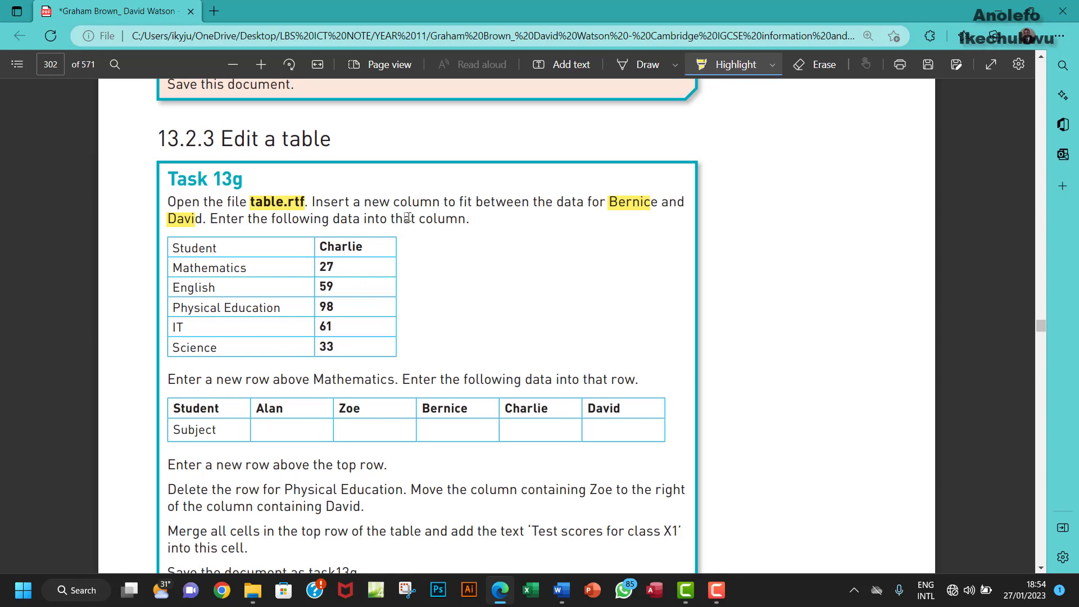
{"action": "mouse_move", "coordinate": [495, 263]}
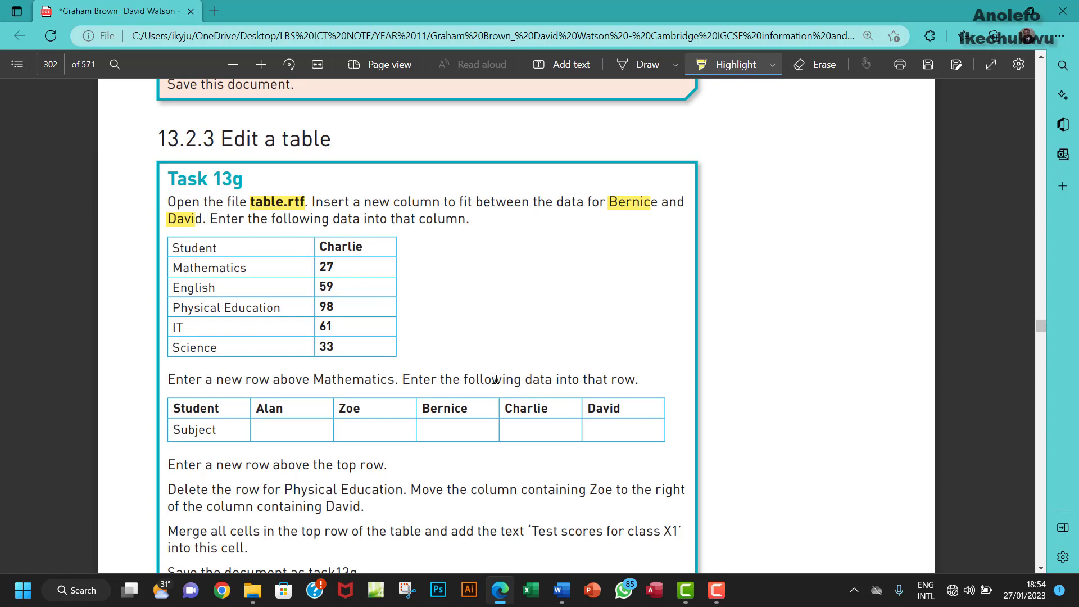
- Insert a new column to the left of David in the score table
{"action": "left_click", "coordinate": [560, 590]}
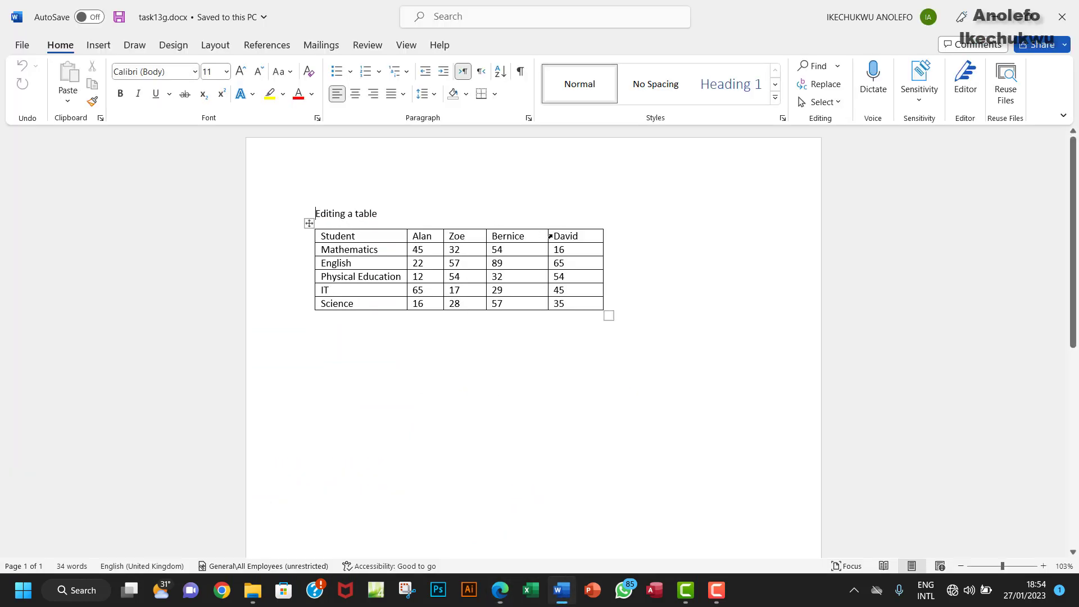
{"action": "right_click", "coordinate": [565, 236]}
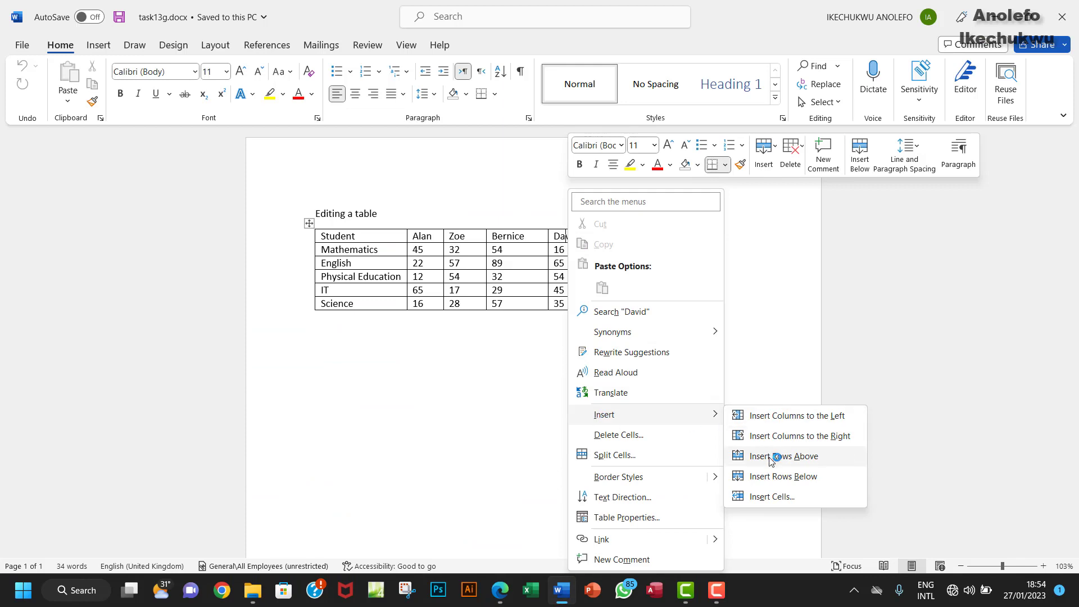
{"action": "mouse_move", "coordinate": [794, 415]}
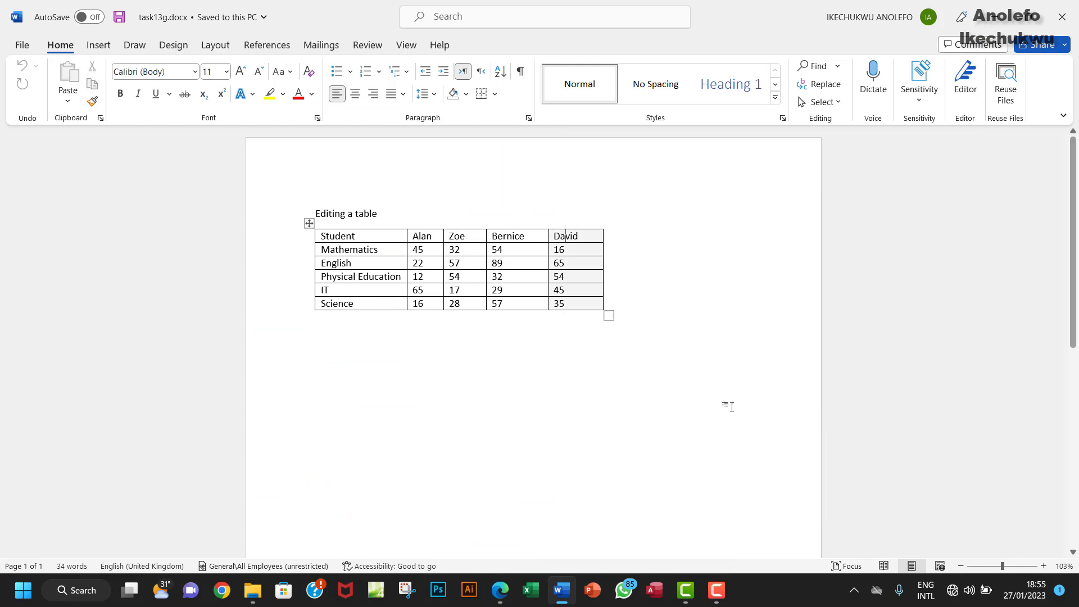
{"action": "left_click", "coordinate": [572, 236]}
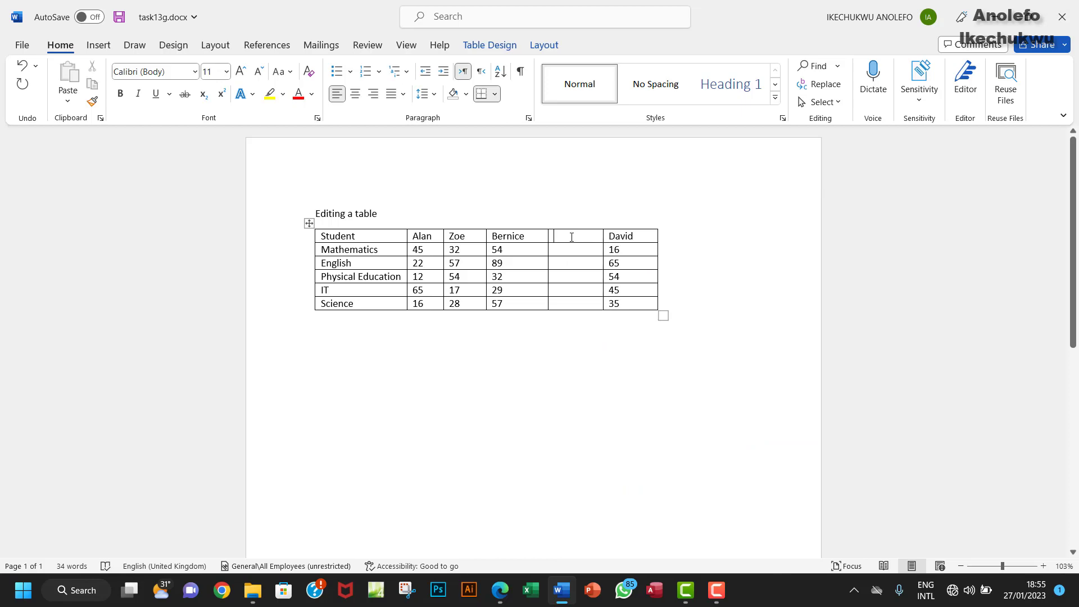
{"action": "mouse_move", "coordinate": [499, 590]}
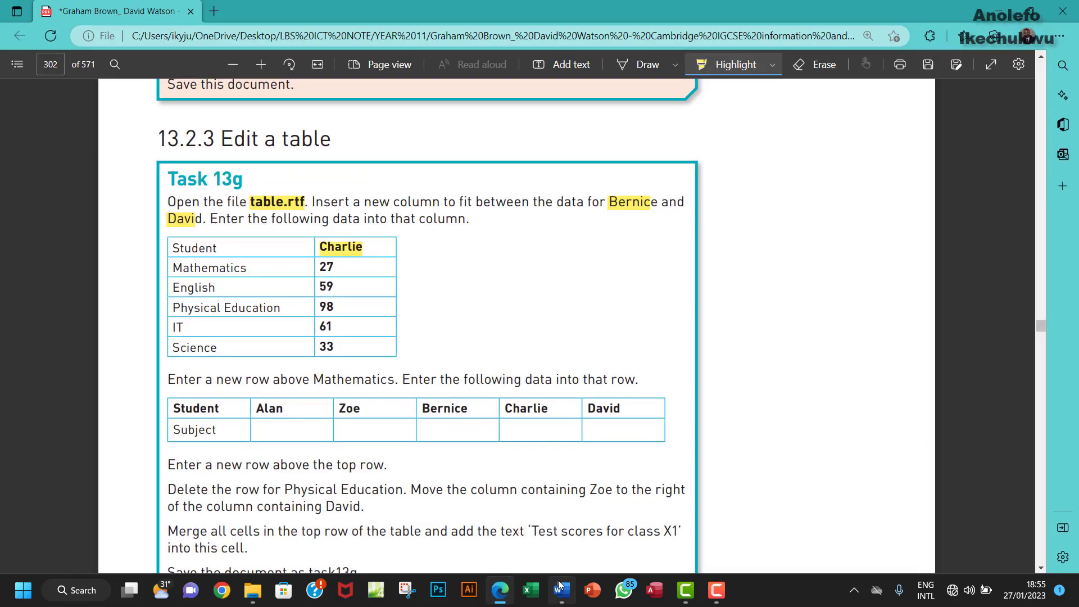
- Name the new column's header cell Charlie
{"action": "left_click", "coordinate": [559, 590]}
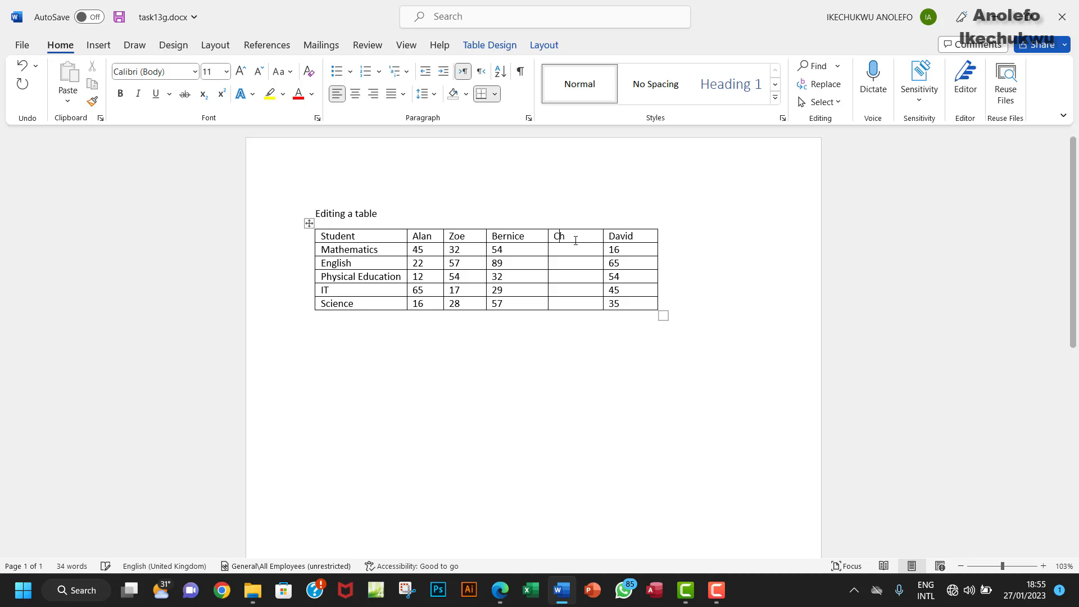
{"action": "type", "text": "arl"}
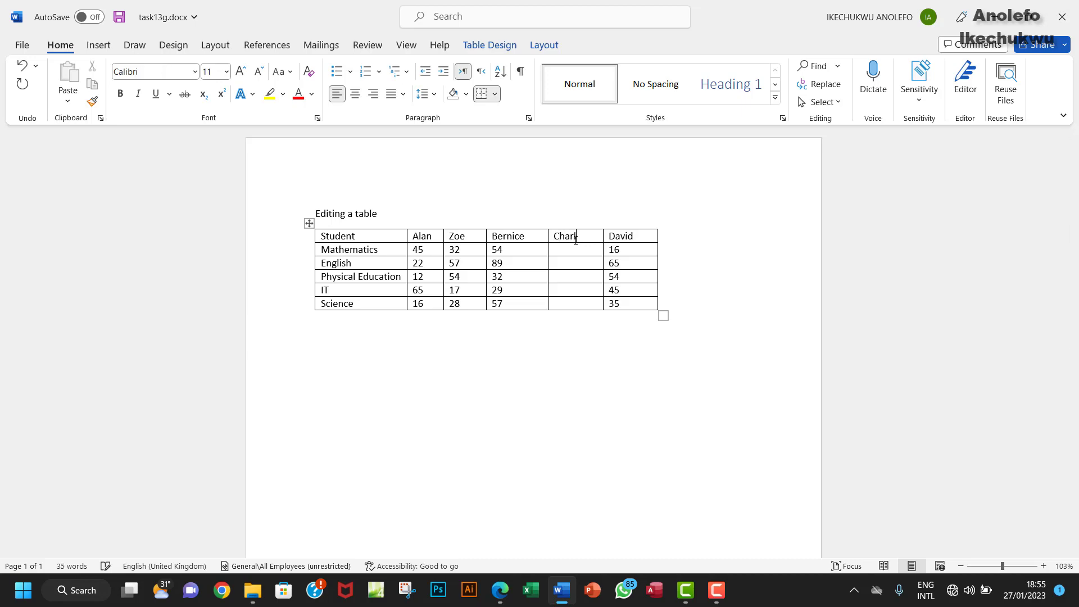
{"action": "type", "text": "ie"}
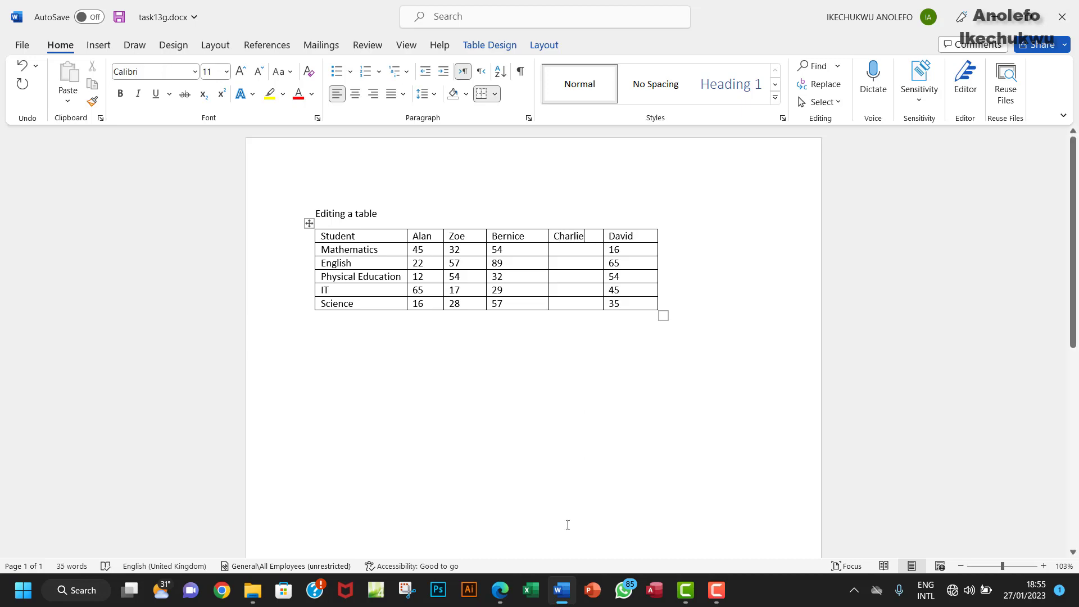
- Enter Charlie's first scores 27 and 59 after checking the task
{"action": "left_click", "coordinate": [499, 590]}
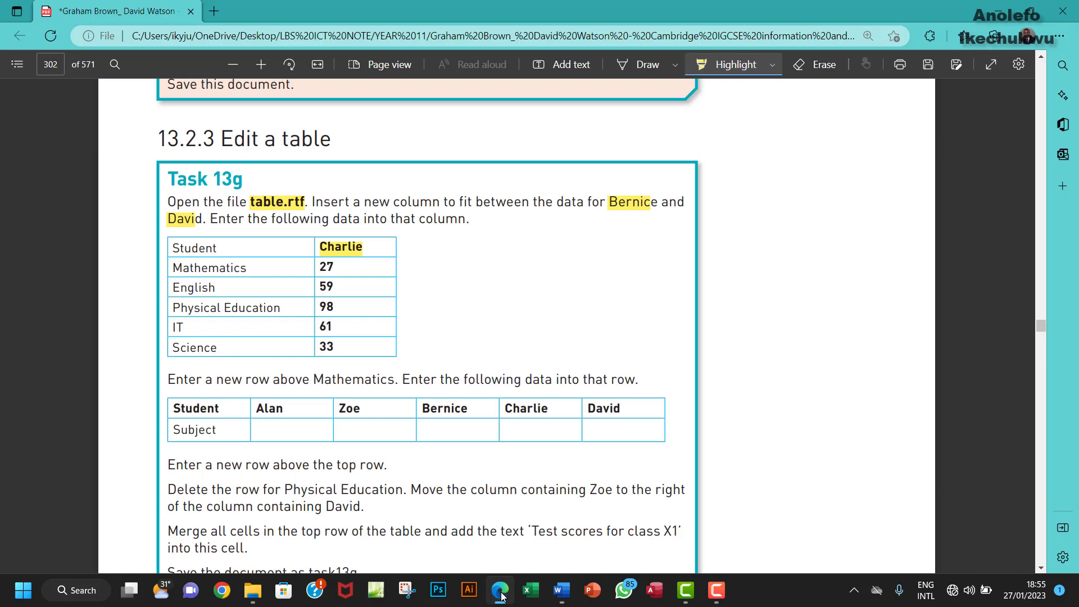
{"action": "left_click", "coordinate": [560, 590]}
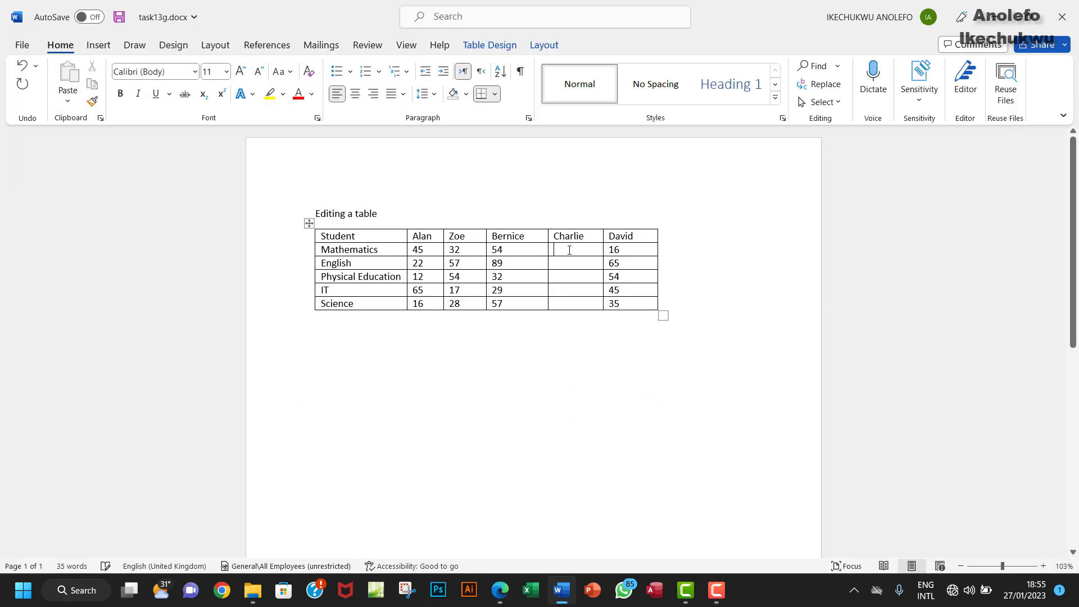
{"action": "type", "text": "27"}
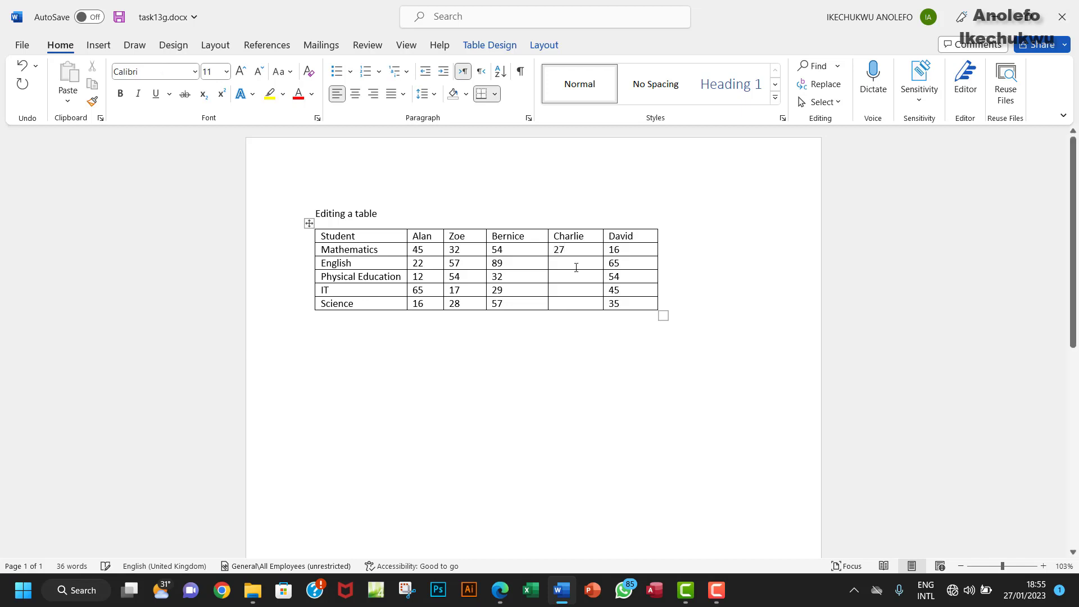
{"action": "type", "text": "59"}
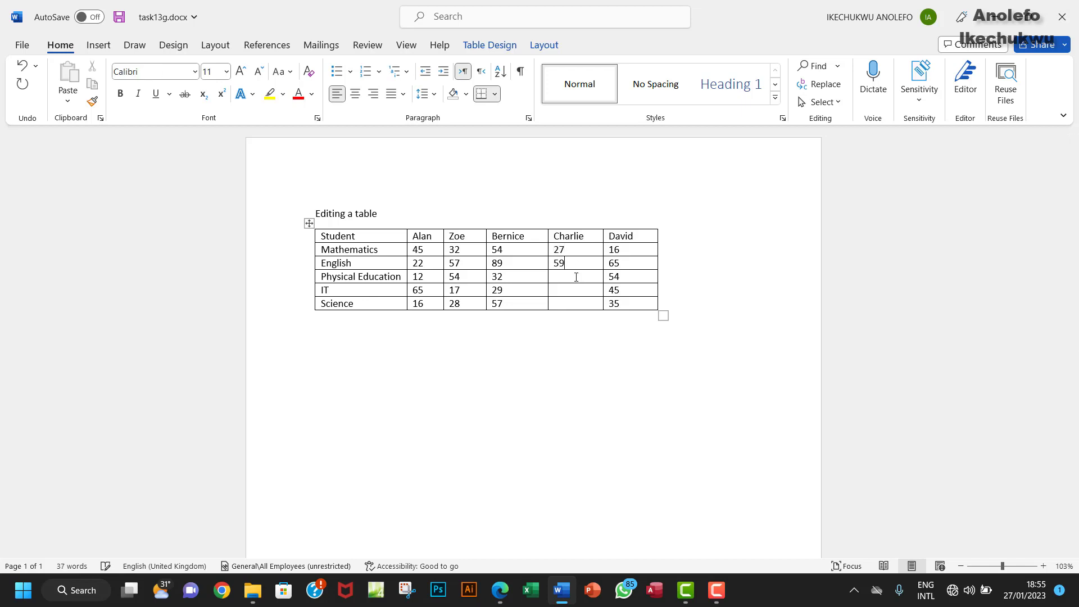
- Enter Charlie's remaining scores 61 and 33 down the column
{"action": "left_click", "coordinate": [499, 590]}
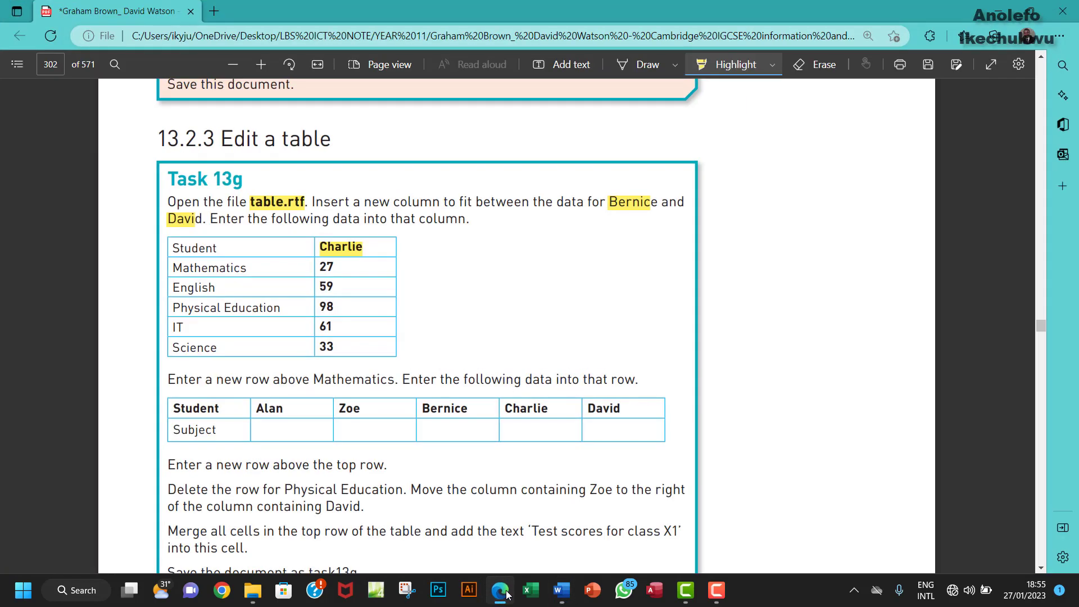
{"action": "left_click", "coordinate": [559, 590]}
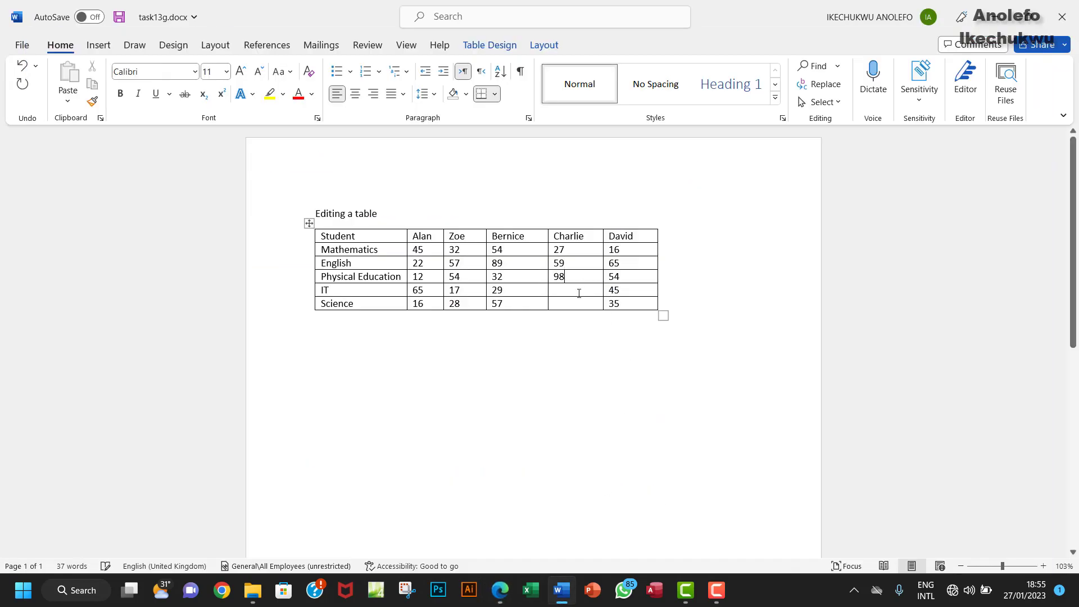
{"action": "type", "text": "61"}
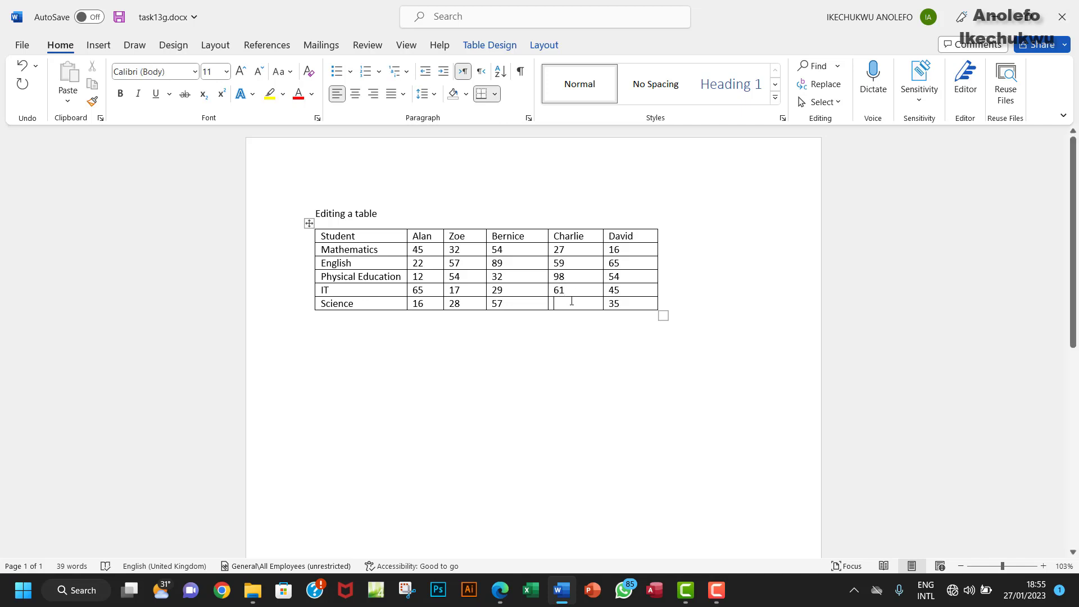
{"action": "type", "text": "33"}
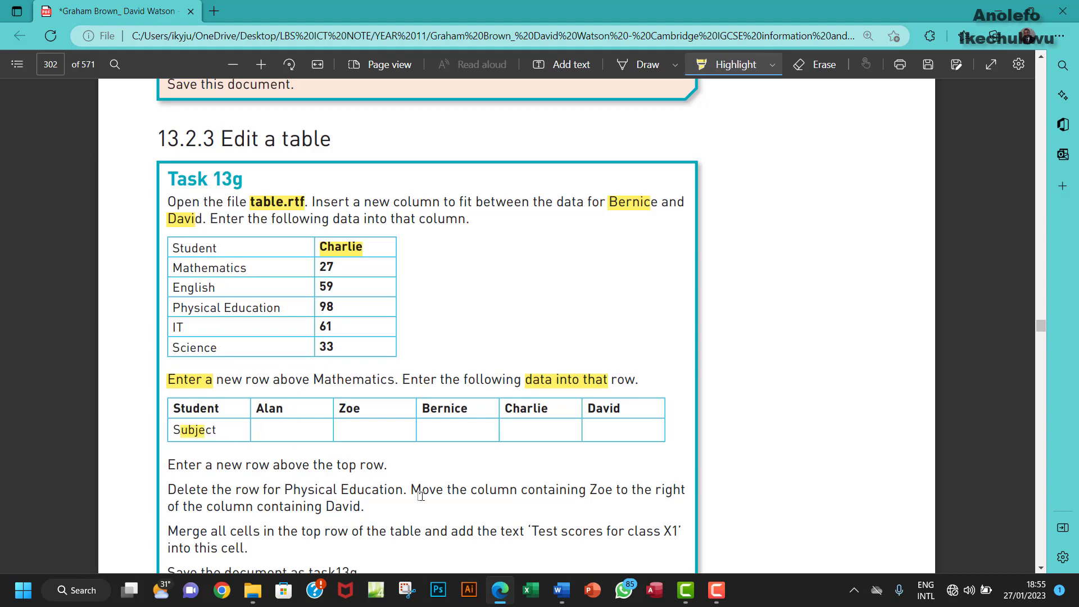
- Label the new row above Mathematics as Subject
{"action": "left_click", "coordinate": [561, 590]}
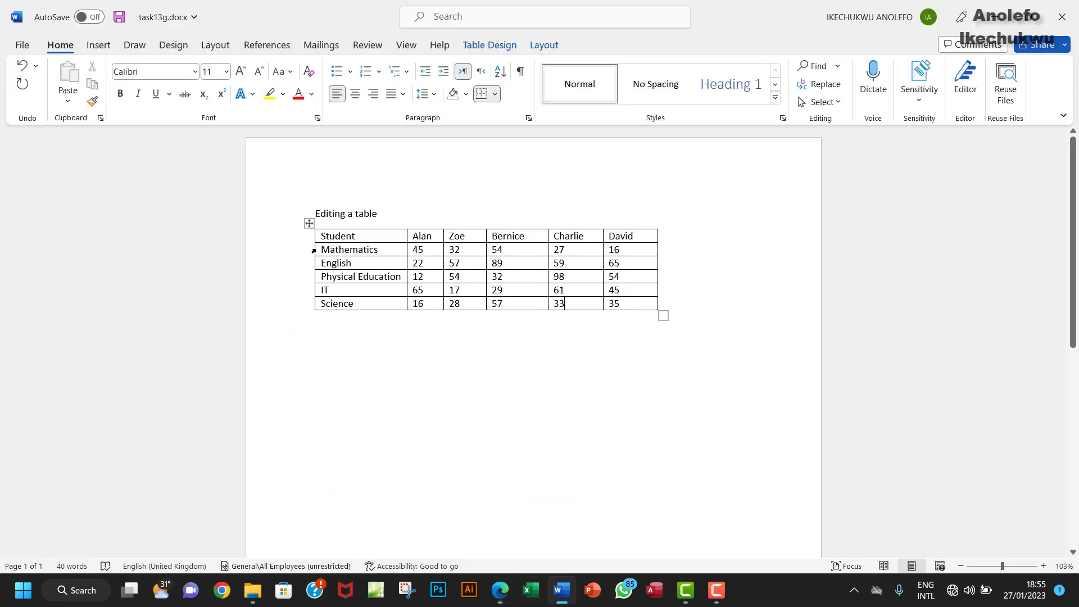
{"action": "mouse_move", "coordinate": [309, 245]}
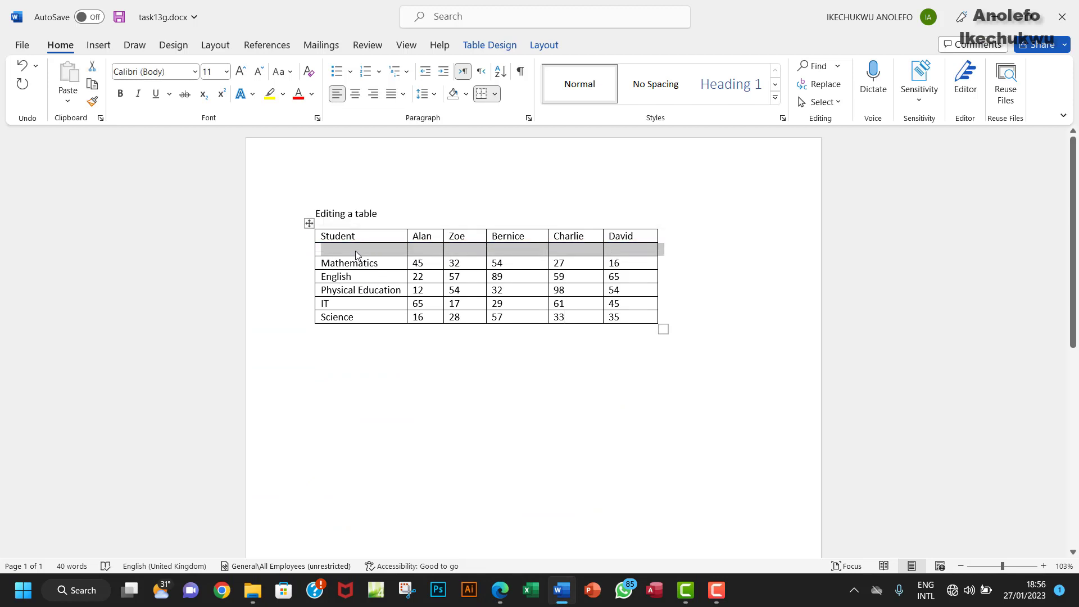
{"action": "type", "text": "s"}
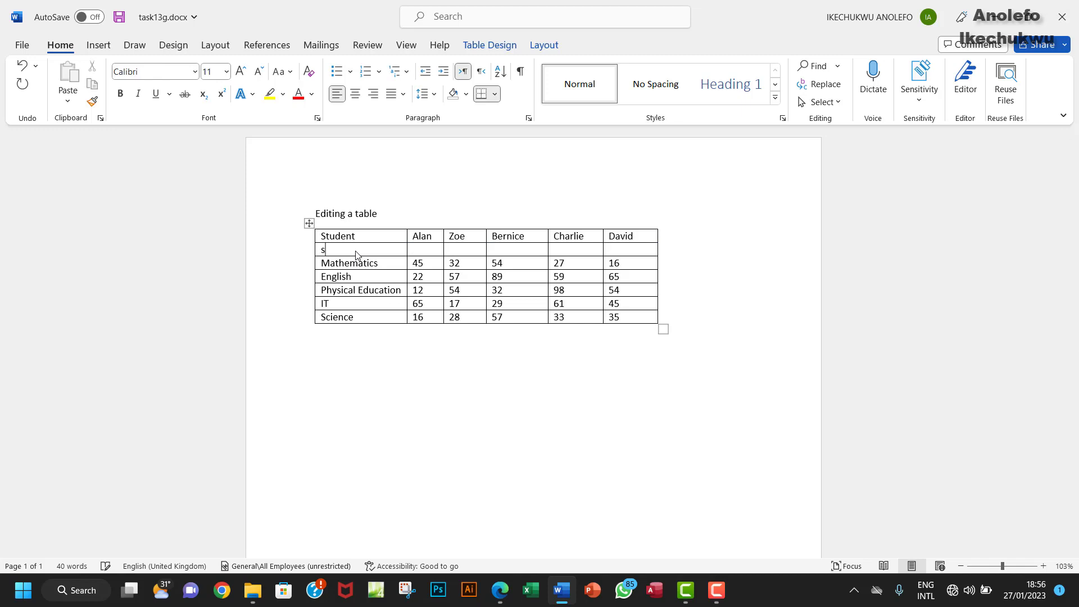
{"action": "type", "text": "ub"}
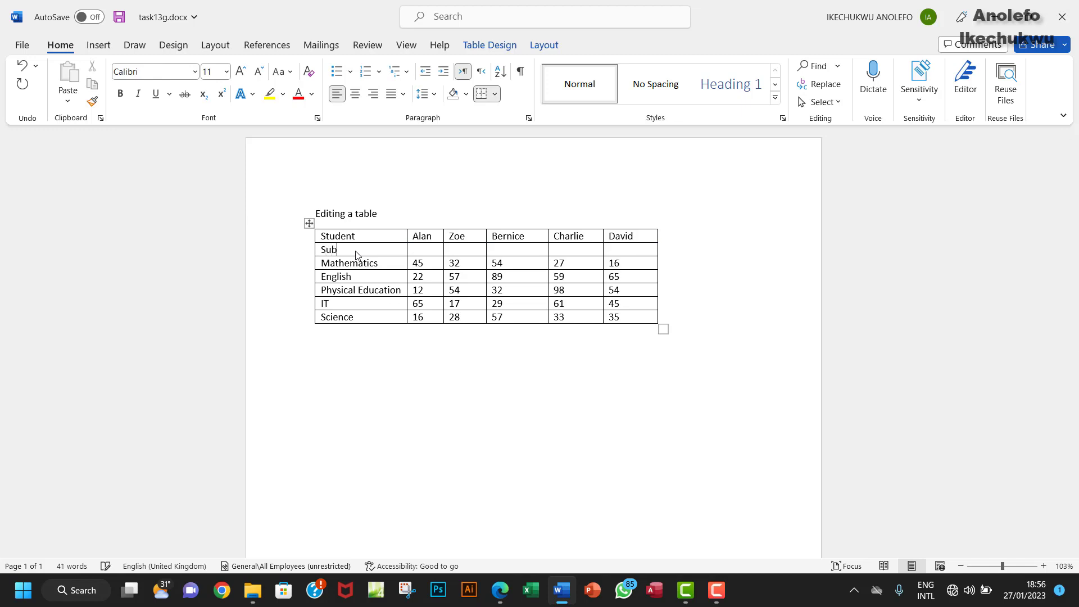
{"action": "type", "text": "ject"}
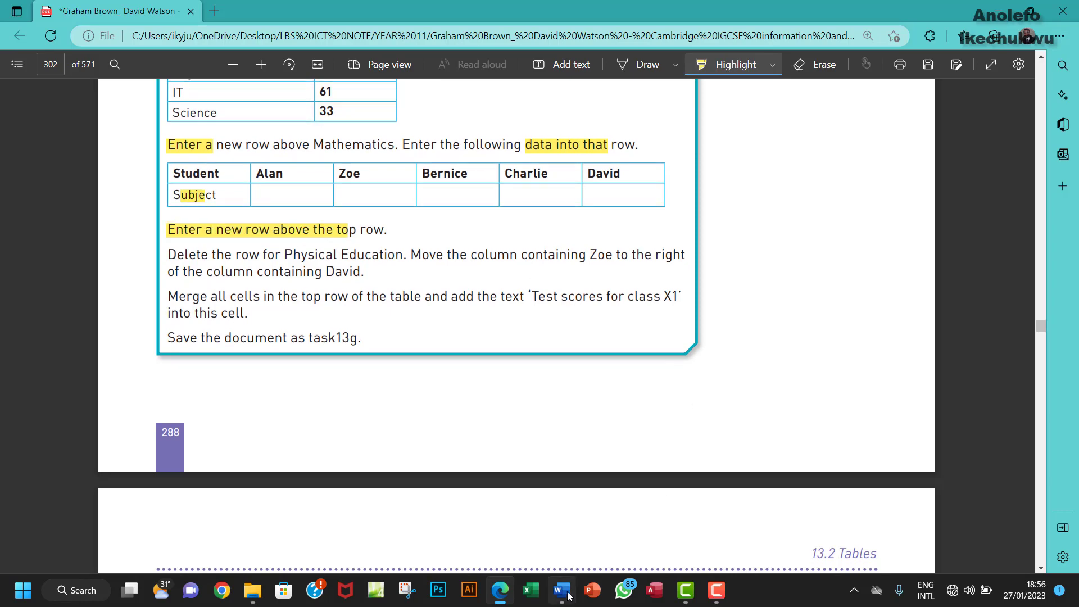
- Insert an empty row above the Student header row
{"action": "left_click", "coordinate": [560, 590]}
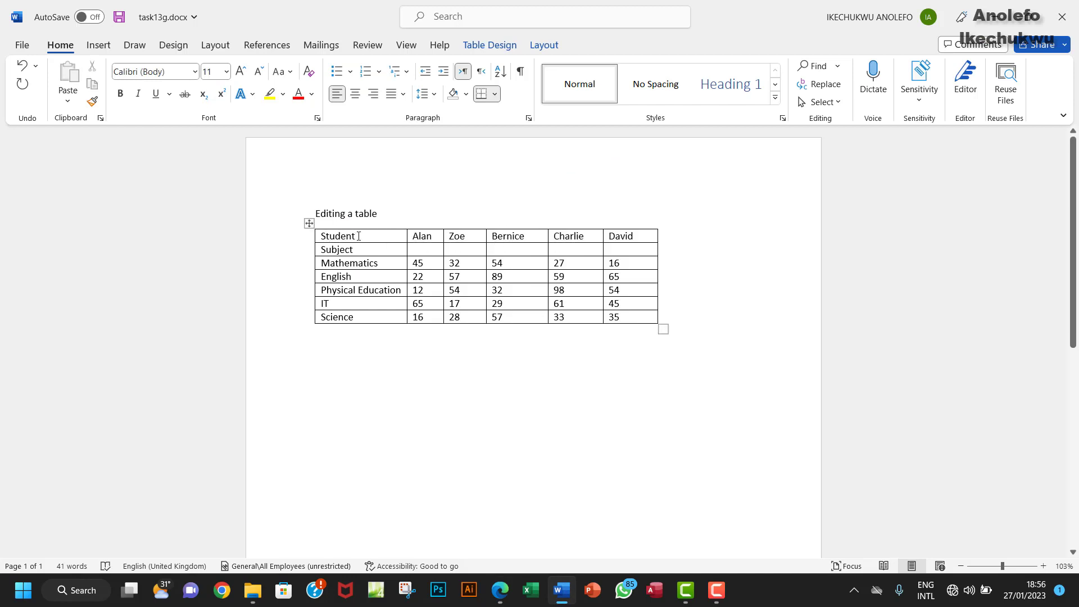
{"action": "right_click", "coordinate": [357, 235]}
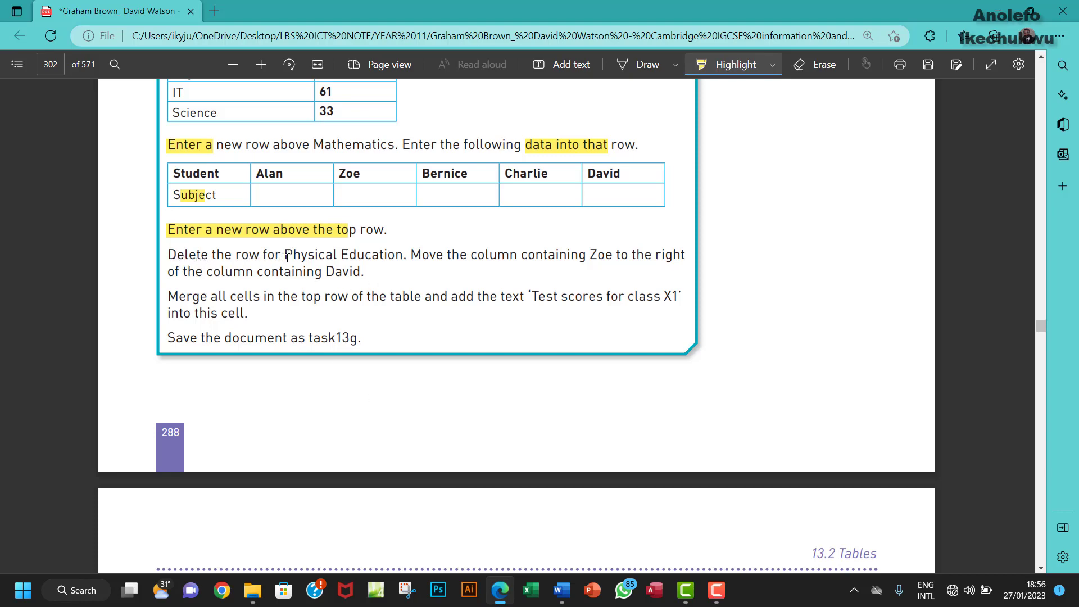
{"action": "mouse_move", "coordinate": [414, 265]}
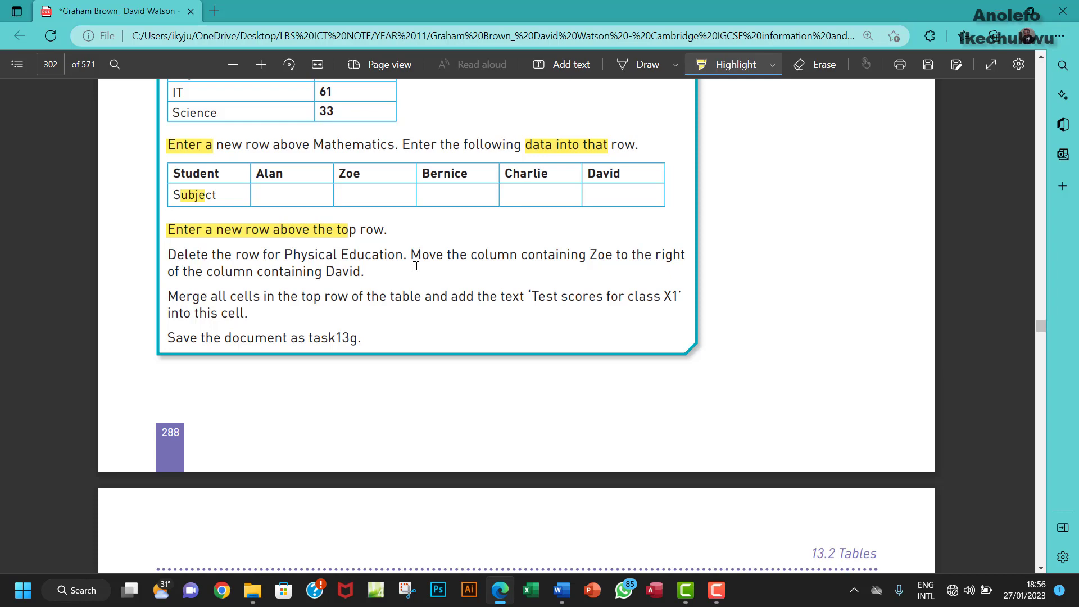
- Delete the Physical Education row so English is followed by IT
{"action": "left_click", "coordinate": [560, 590]}
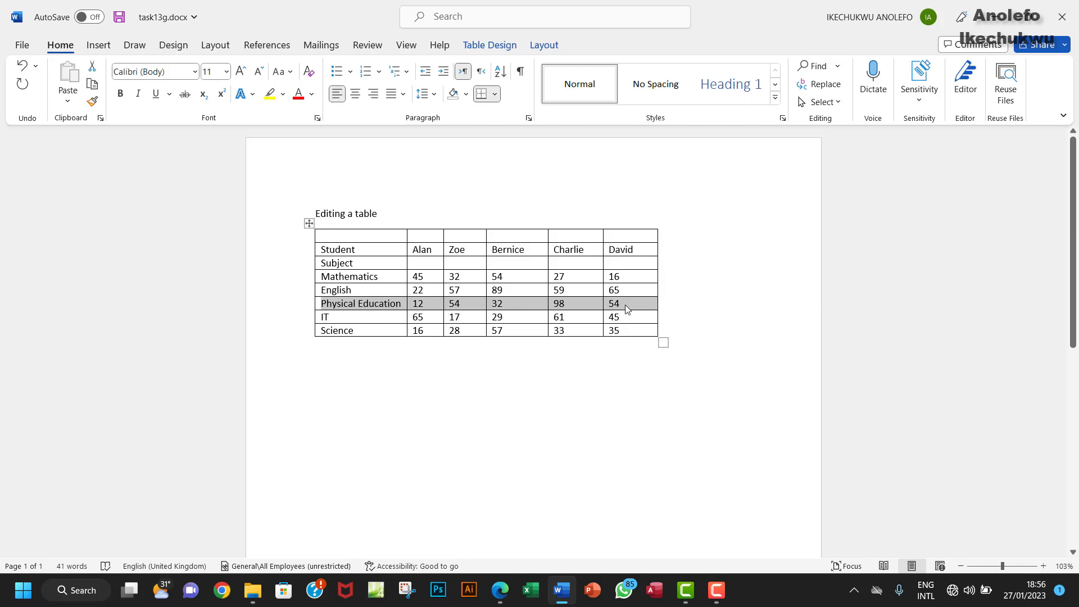
{"action": "right_click", "coordinate": [626, 308]}
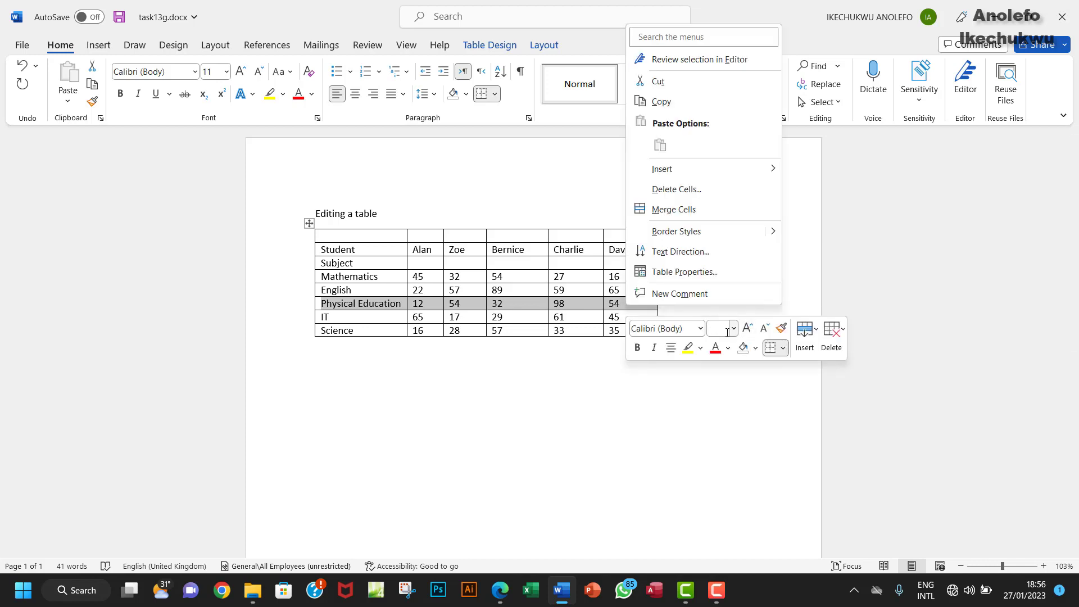
{"action": "left_click", "coordinate": [831, 332]}
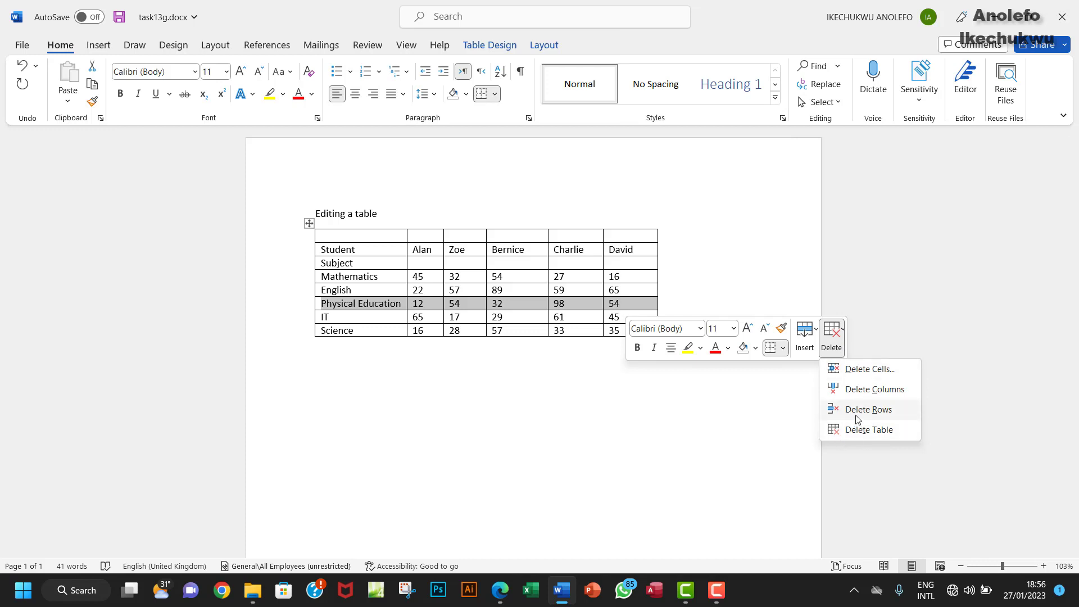
{"action": "mouse_move", "coordinate": [863, 418]}
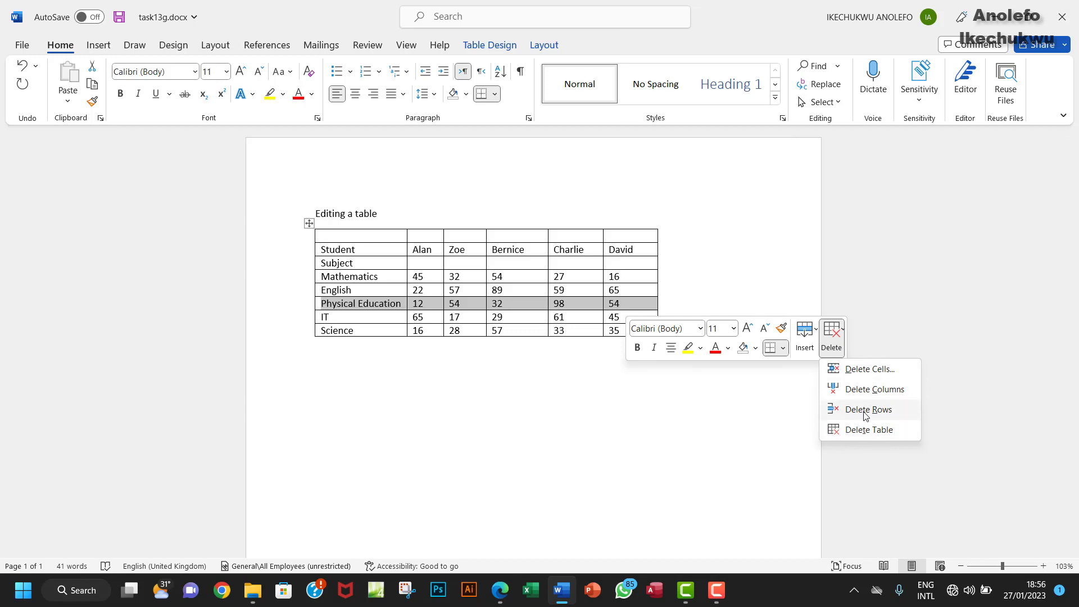
{"action": "left_click", "coordinate": [868, 409]}
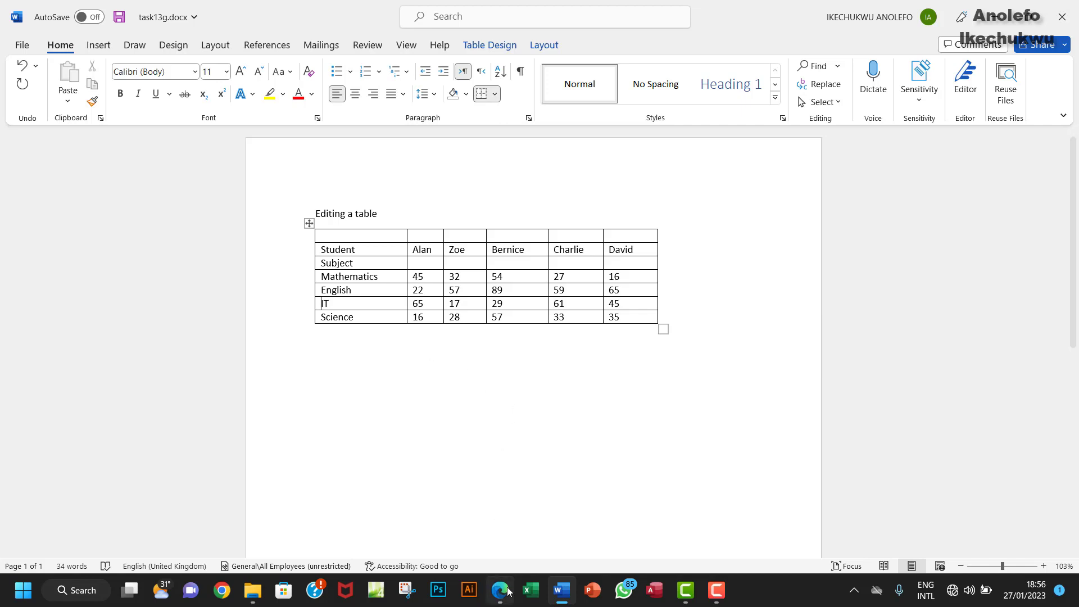
- Select the Zoe column ready to move it after David
{"action": "left_click", "coordinate": [499, 590]}
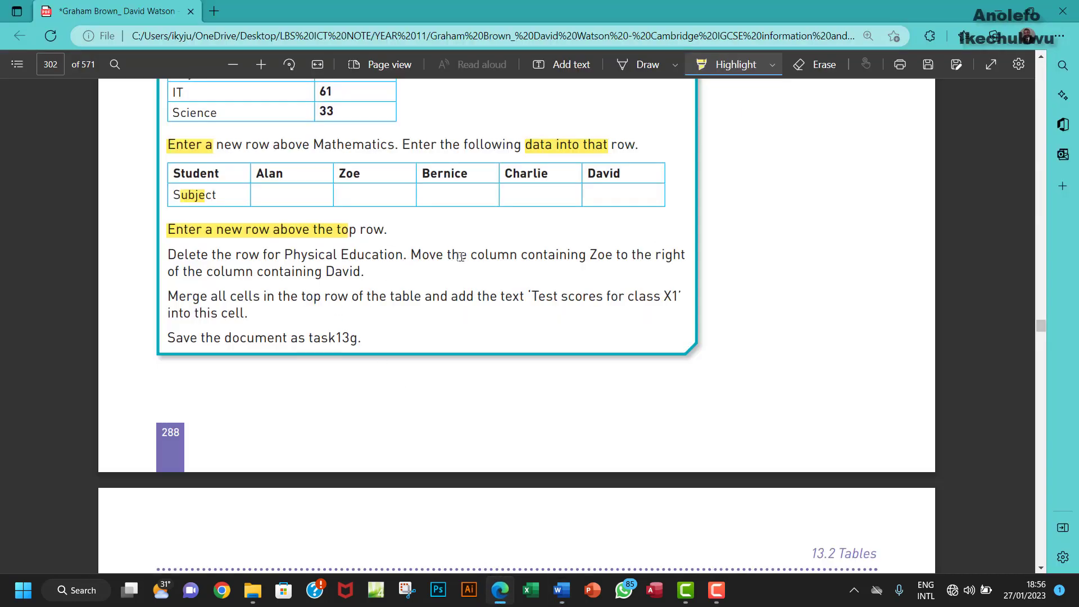
{"action": "mouse_move", "coordinate": [515, 256]}
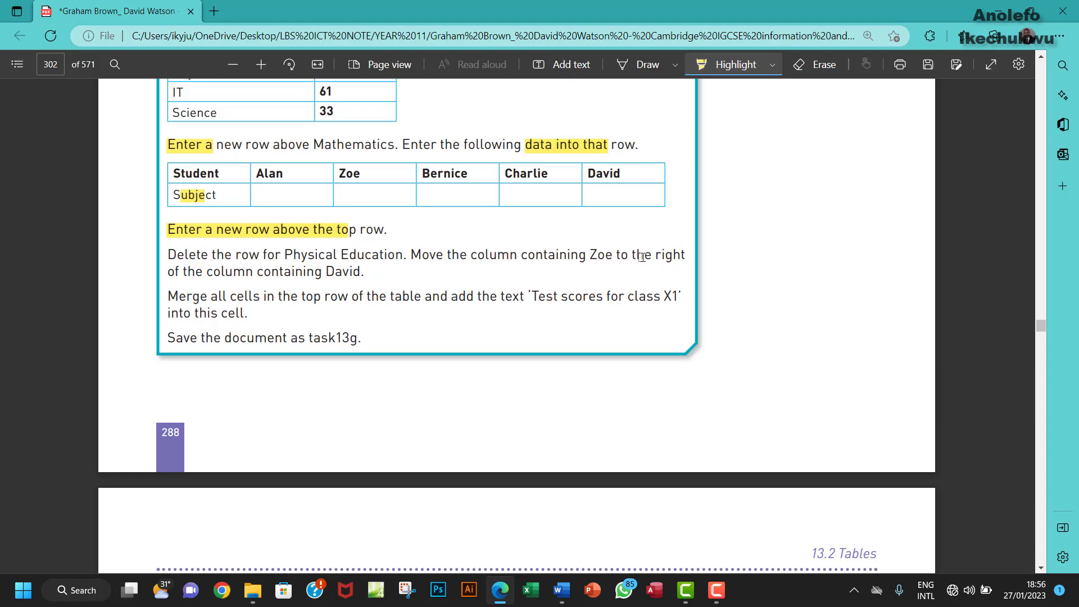
{"action": "mouse_move", "coordinate": [327, 274]}
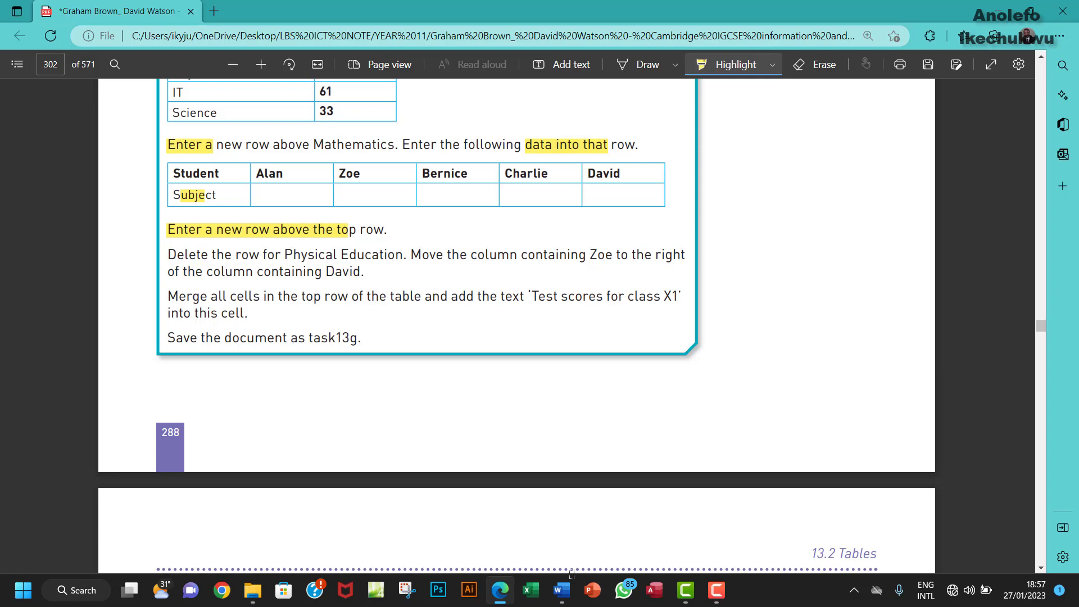
{"action": "left_click", "coordinate": [560, 590]}
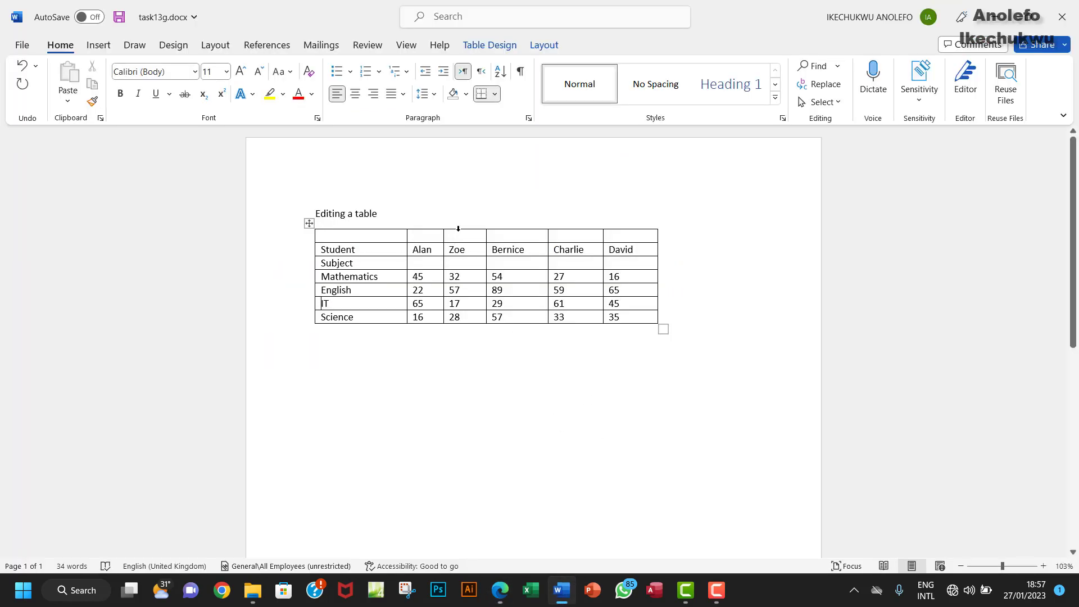
{"action": "left_click", "coordinate": [464, 228]}
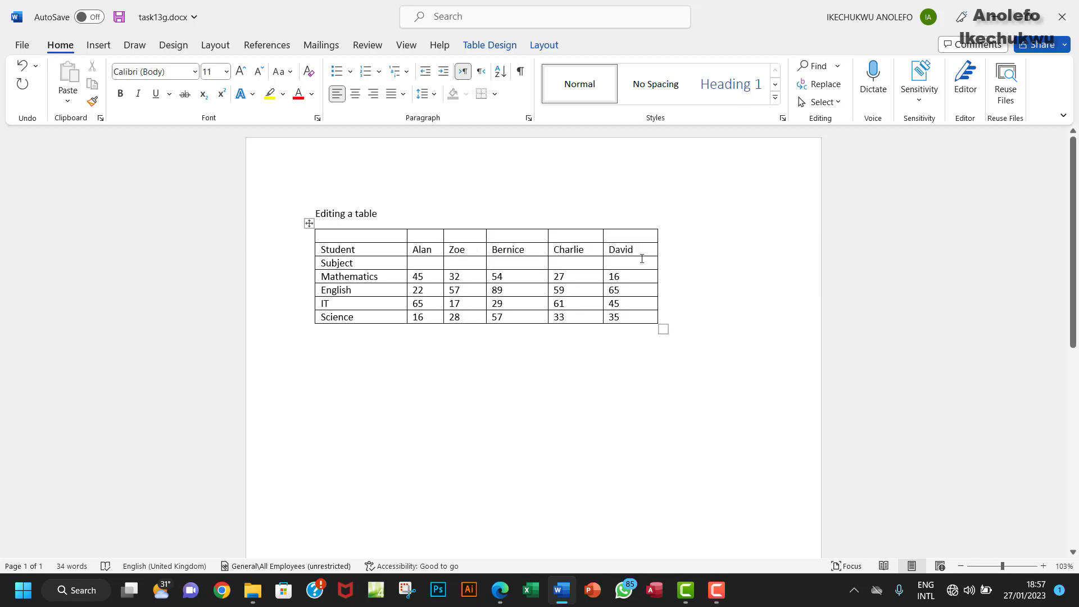
{"action": "mouse_move", "coordinate": [424, 237]}
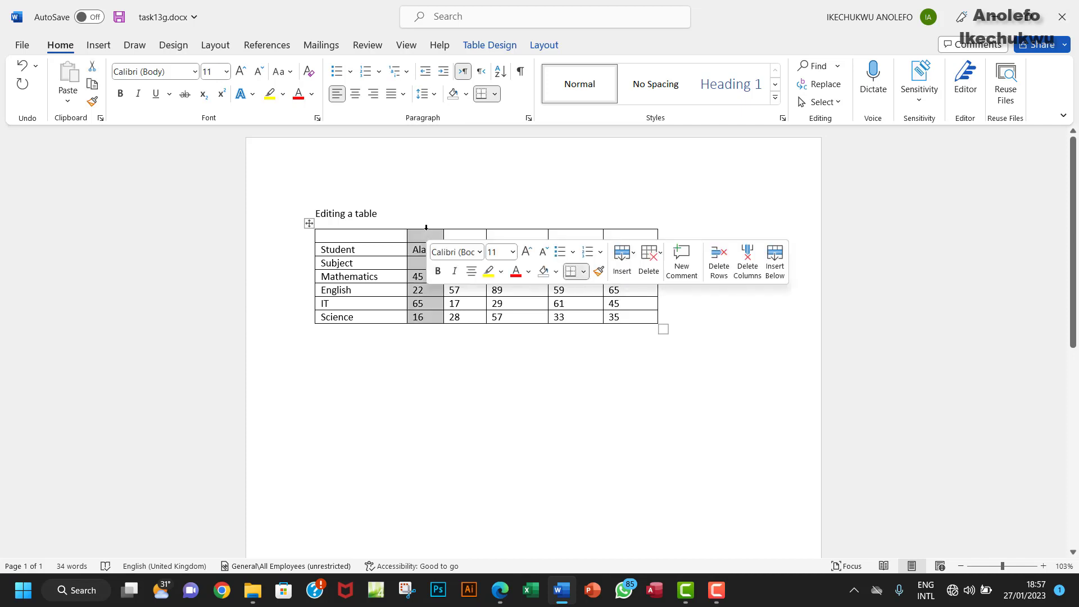
{"action": "left_click", "coordinate": [421, 241]}
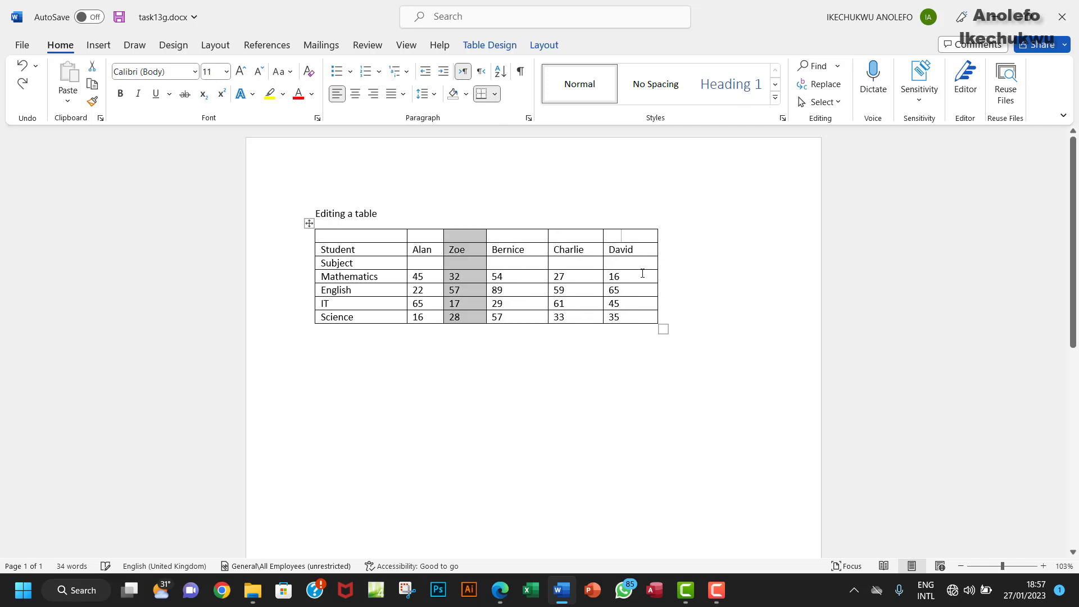
{"action": "mouse_move", "coordinate": [464, 241]}
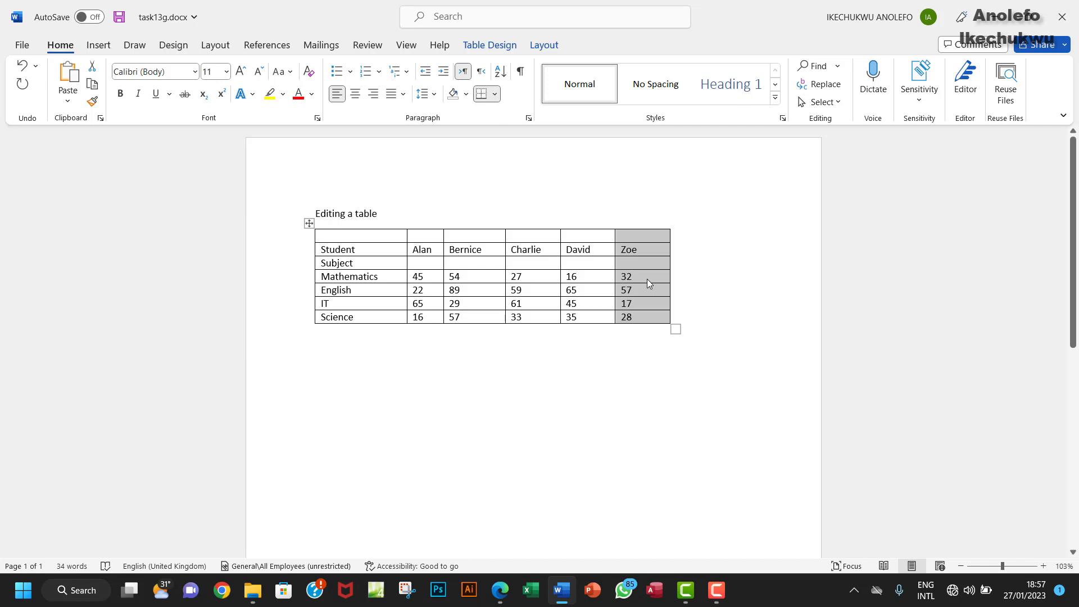
{"action": "mouse_move", "coordinate": [569, 525]}
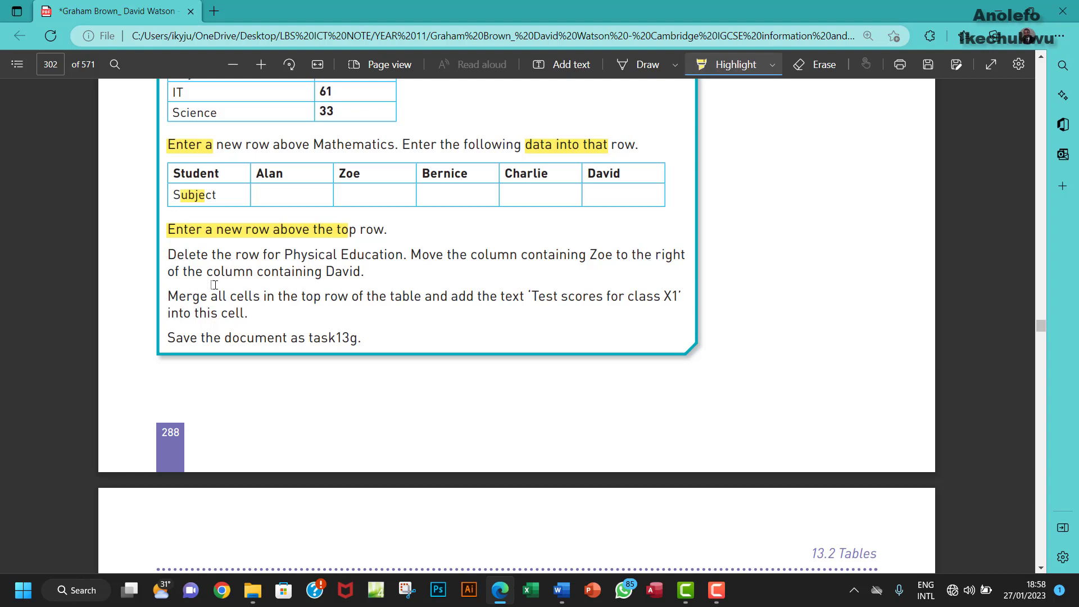
{"action": "mouse_move", "coordinate": [207, 299]}
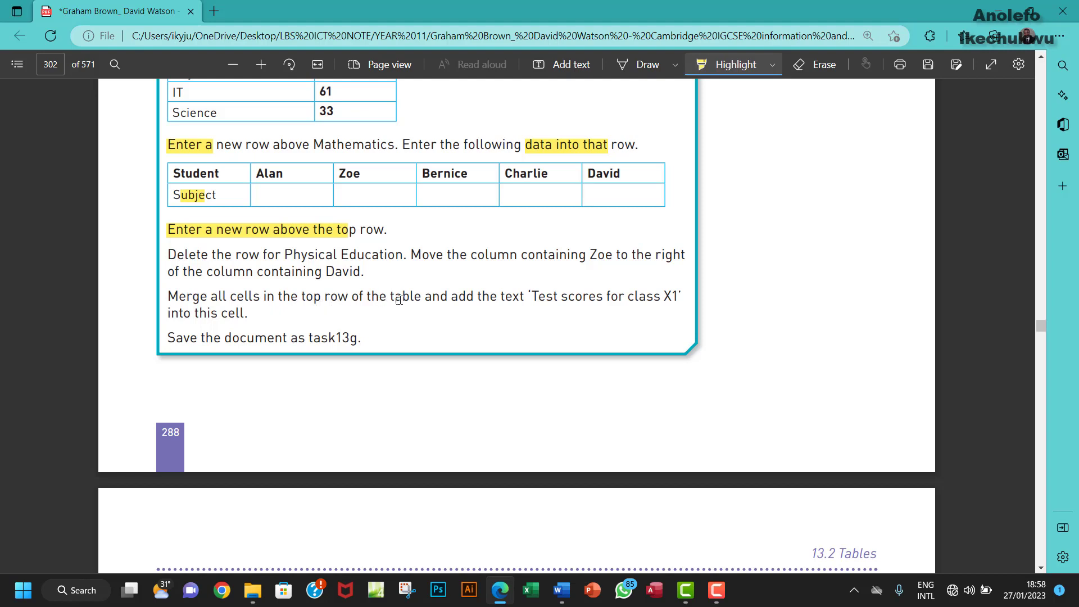
{"action": "mouse_move", "coordinate": [520, 302]}
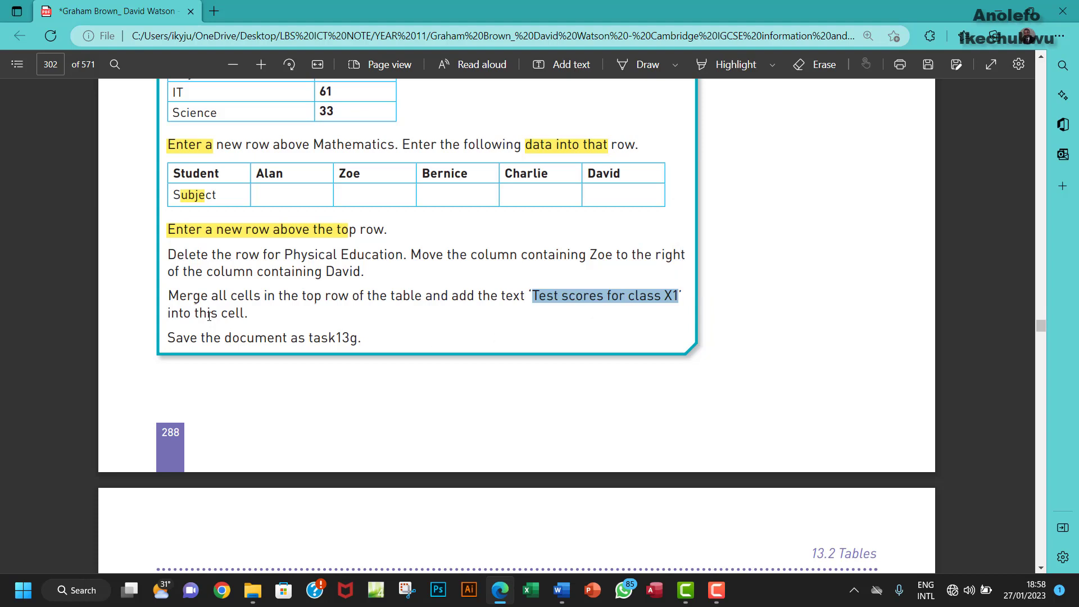
{"action": "mouse_move", "coordinate": [433, 398]}
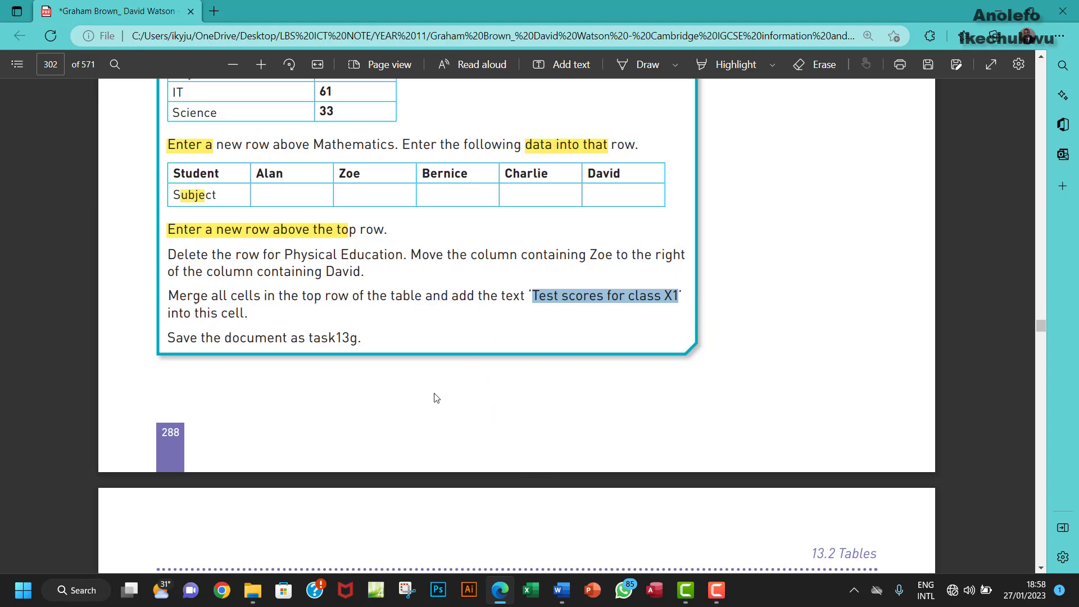
- Merge the top row cells into one titled Test scores for class X1
{"action": "left_click", "coordinate": [560, 590]}
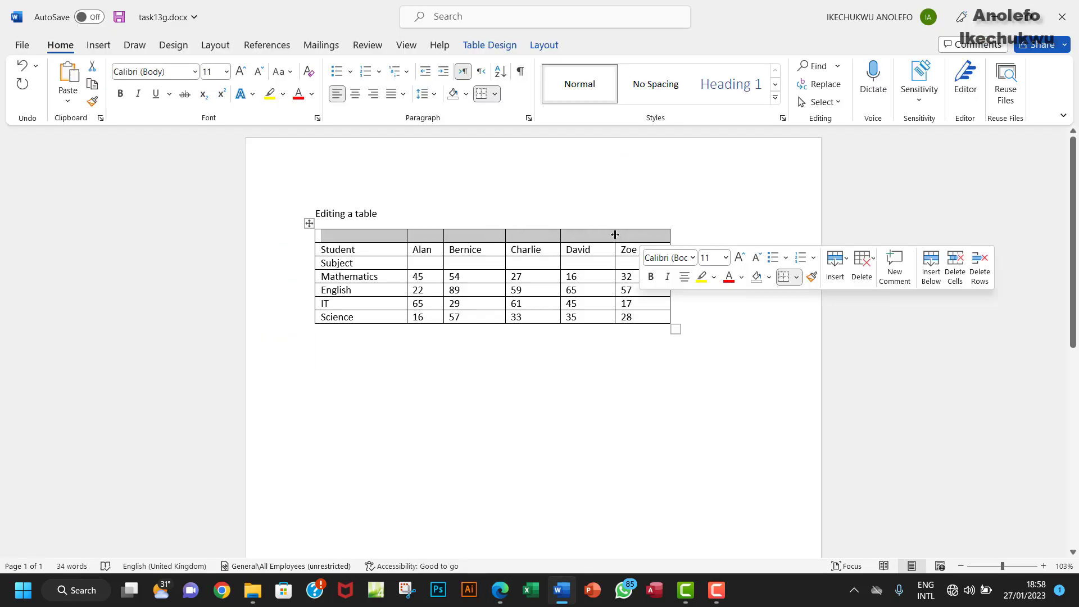
{"action": "right_click", "coordinate": [519, 244]}
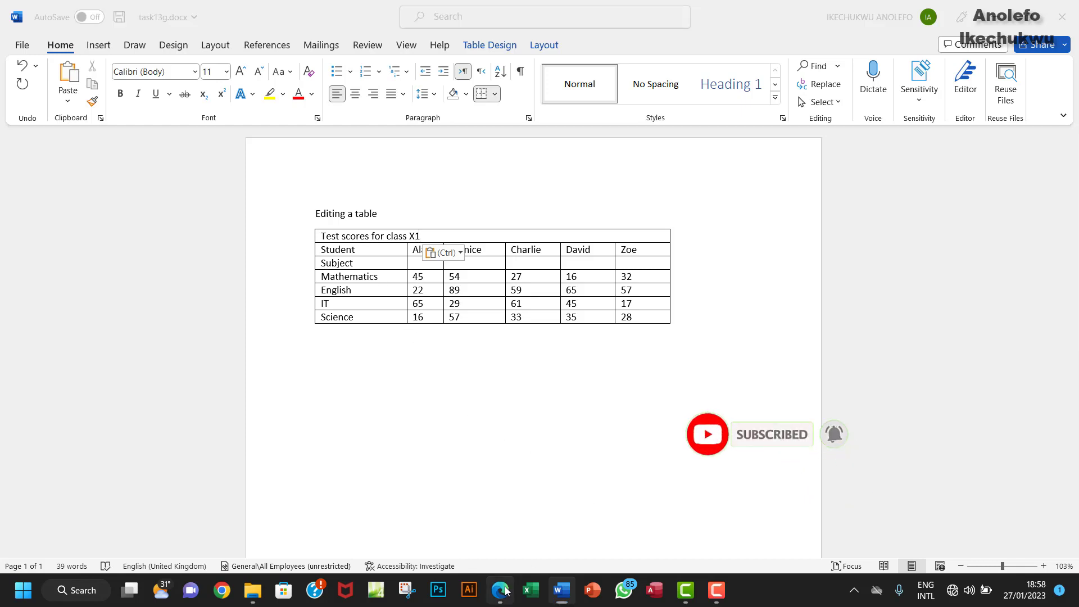
{"action": "left_click", "coordinate": [500, 590]}
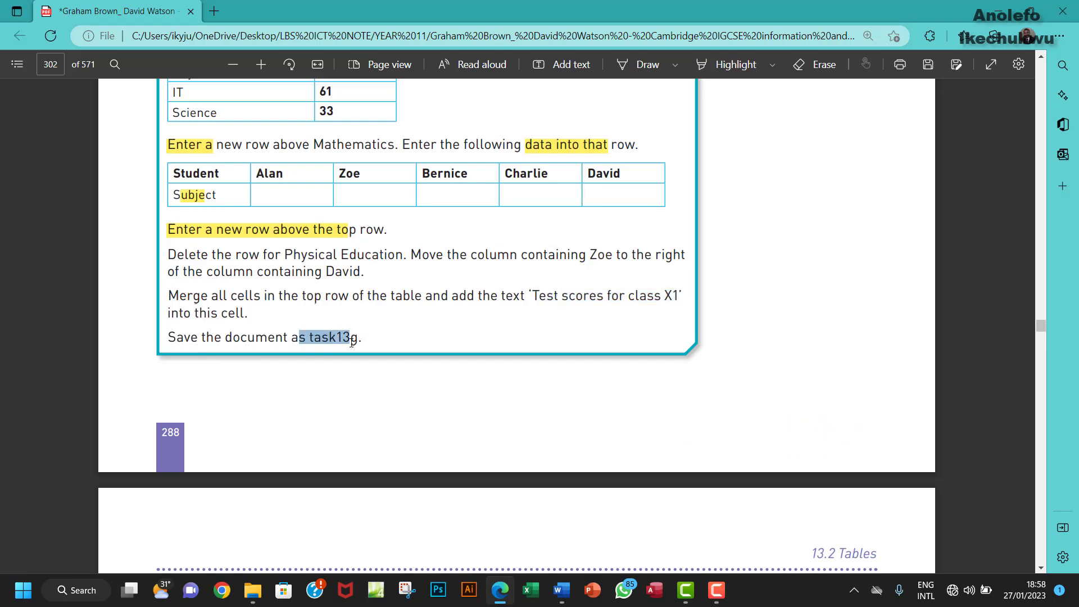
{"action": "left_click", "coordinate": [560, 590]}
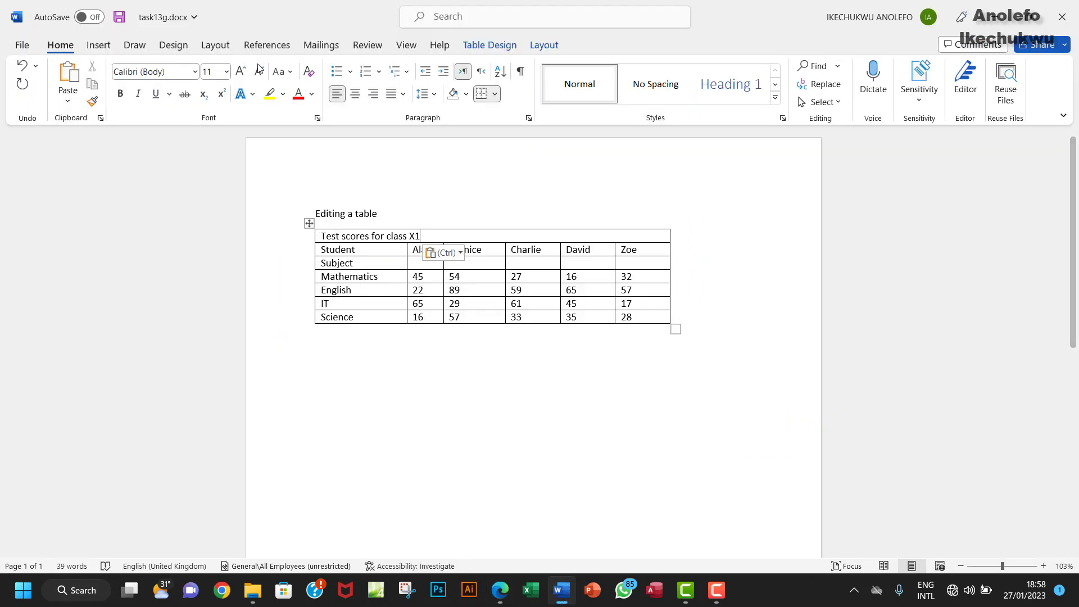